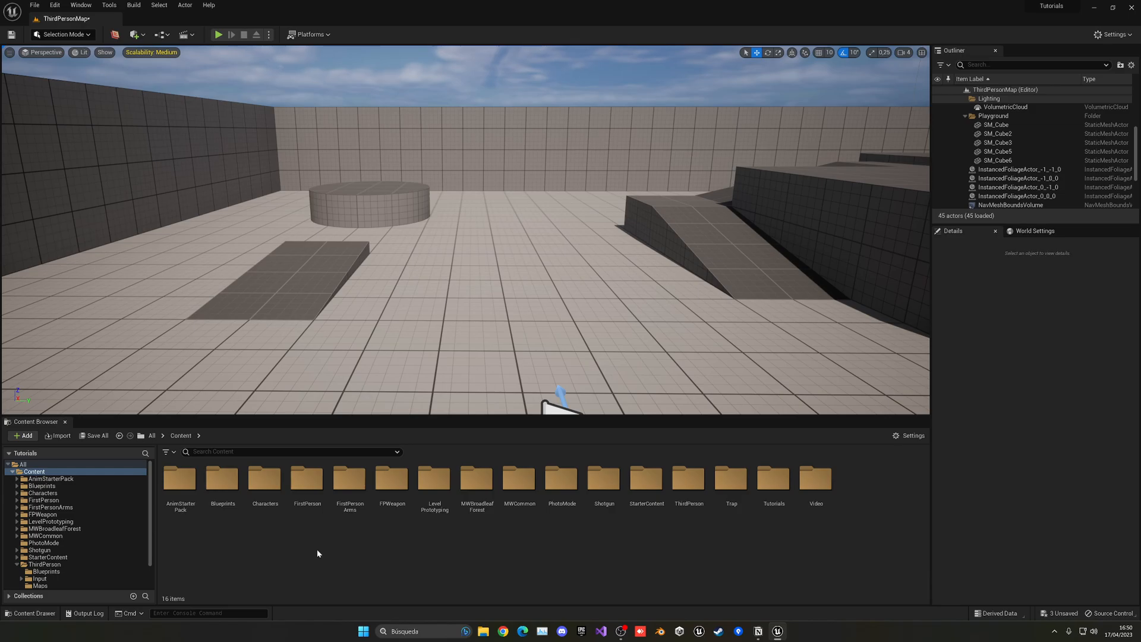
Start a new Blueprint Class from the Content Browser's create menu.
{"action": "right_click", "coordinate": [317, 554]}
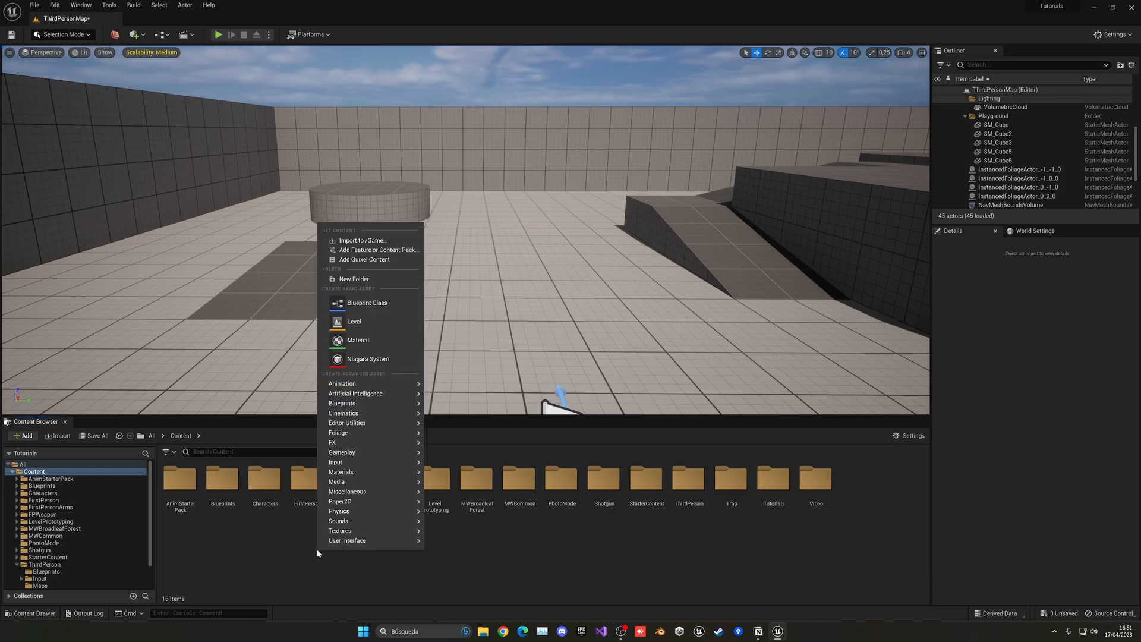
{"action": "left_click", "coordinate": [367, 302]}
{"action": "type", "text": "BP_LaunchTot"}
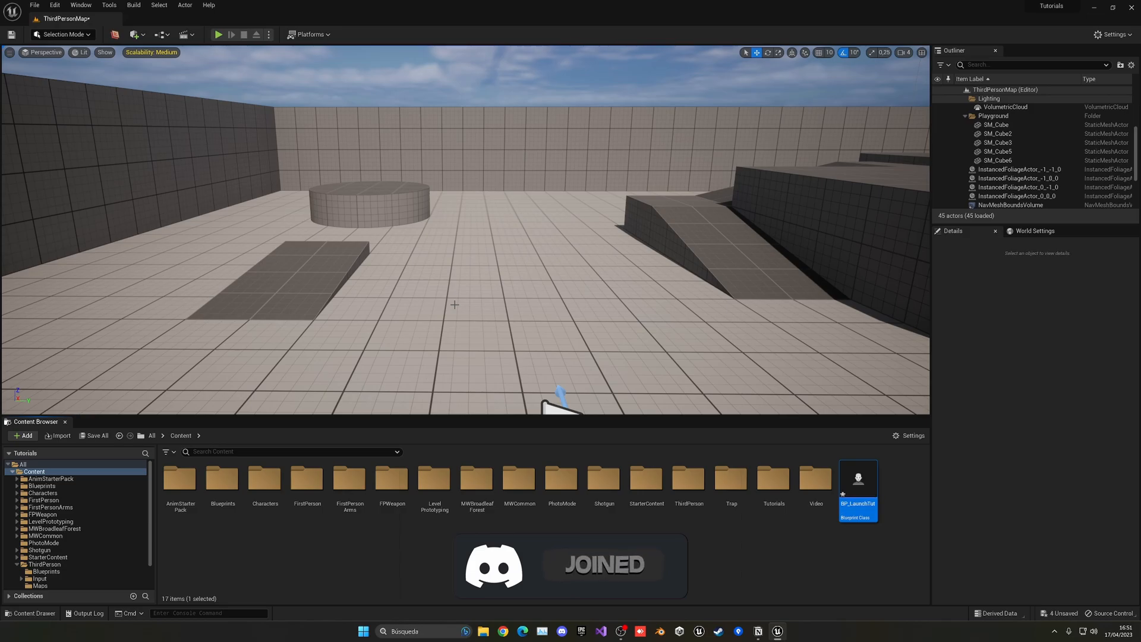
In BP_LaunchTut, offset the mesh by -90 and set Anim Class to ABP_Quinn.
{"action": "double_click", "coordinate": [857, 484]}
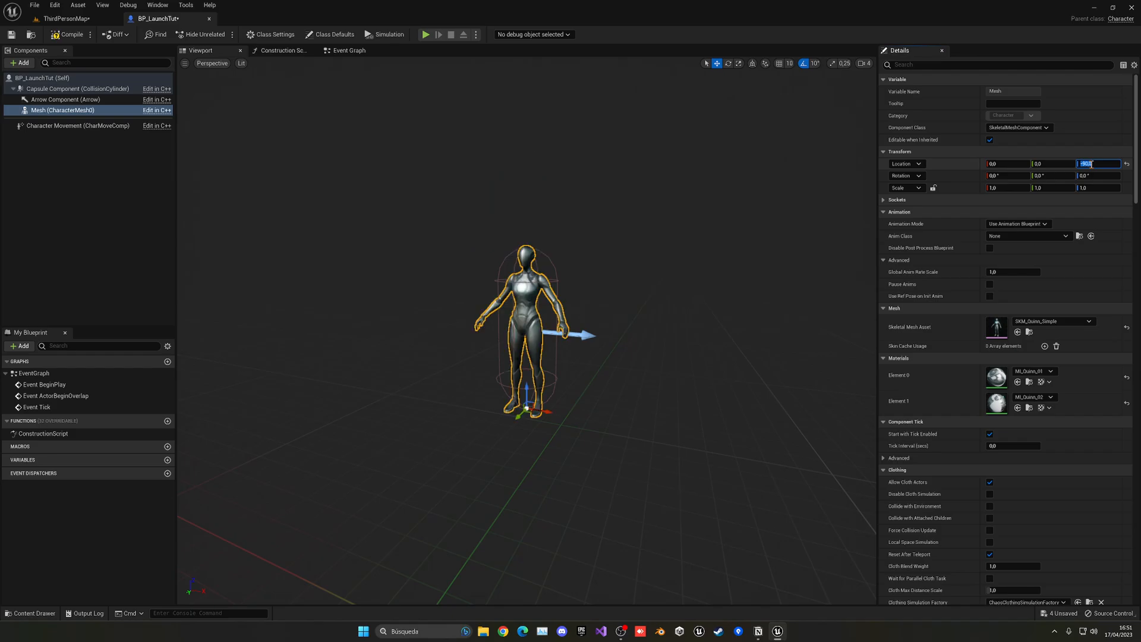
{"action": "type", "text": "-90"}
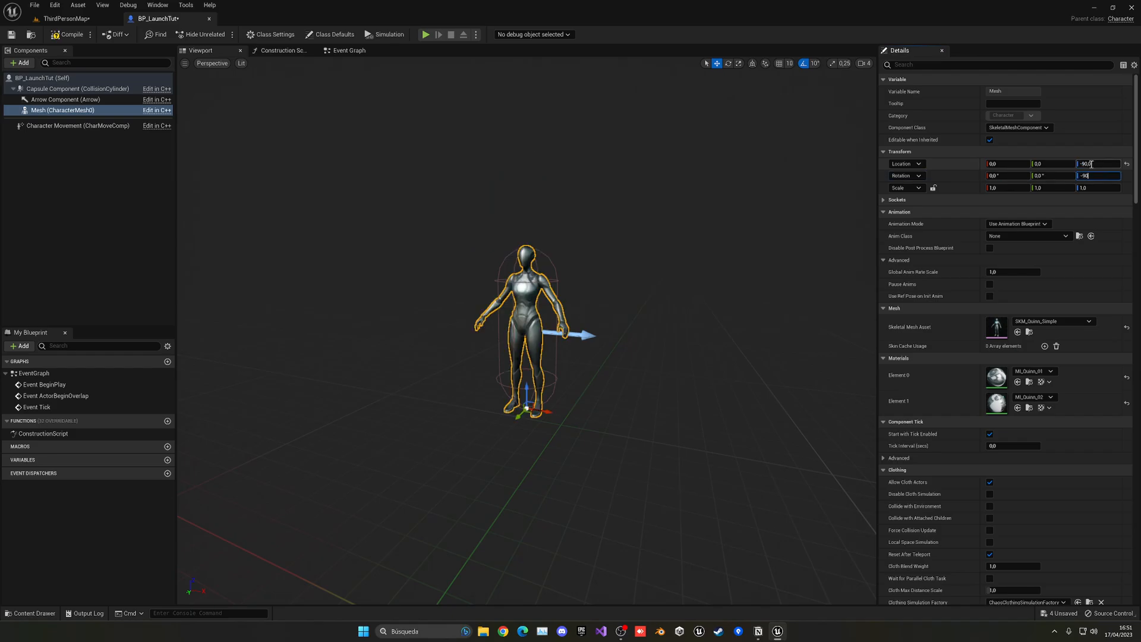
{"action": "left_click", "coordinate": [1044, 236]}
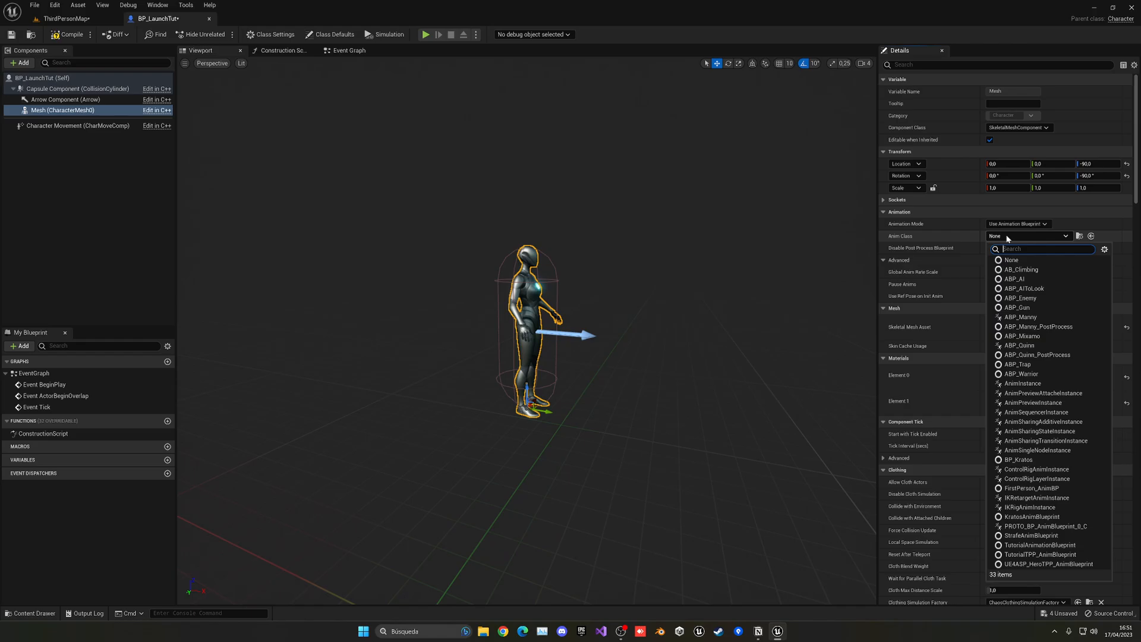
{"action": "type", "text": "quin"}
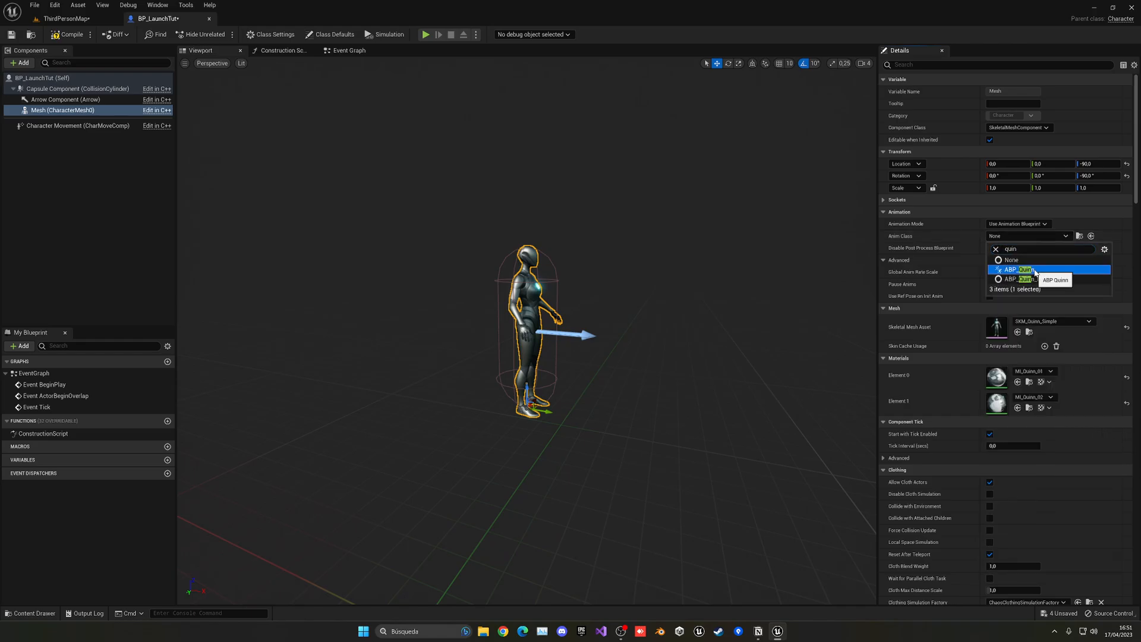
{"action": "left_click", "coordinate": [1019, 270]}
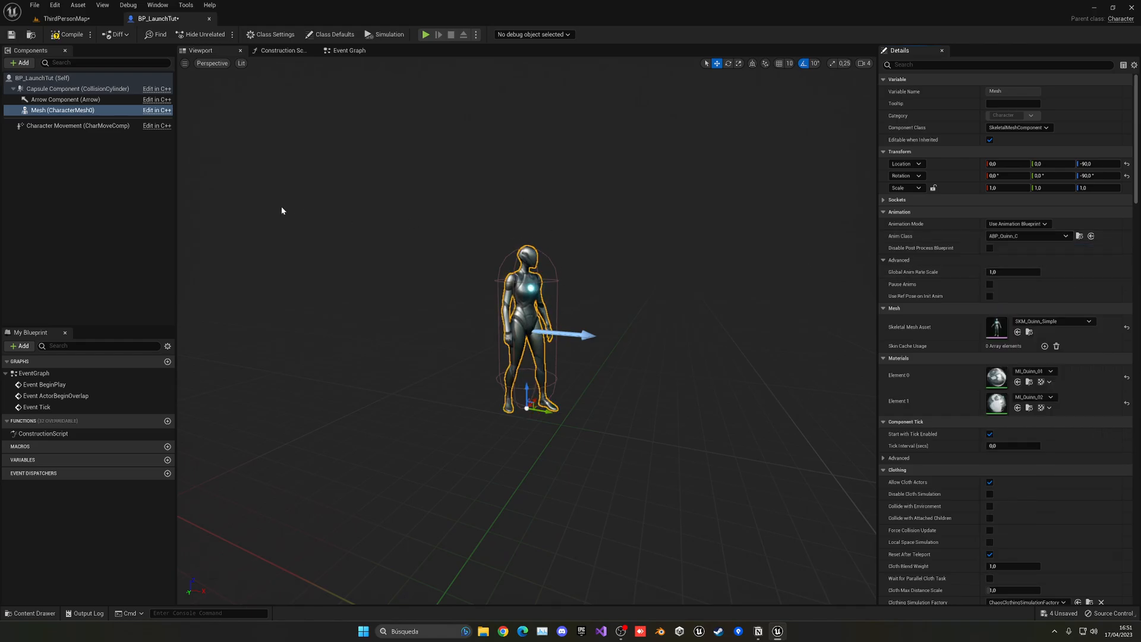
{"action": "left_click", "coordinate": [69, 35]}
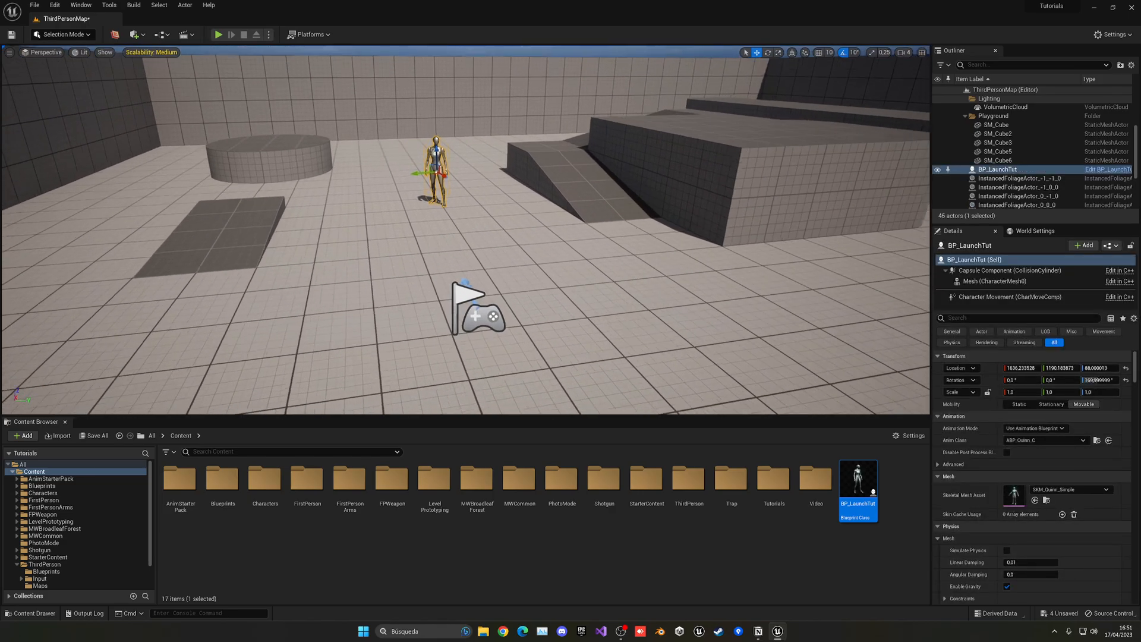
Open BP_ThirdPersonCharacter and scroll its Event Graph to the area for the N key event.
{"action": "double_click", "coordinate": [688, 484]}
{"action": "type", "text": "n key"}
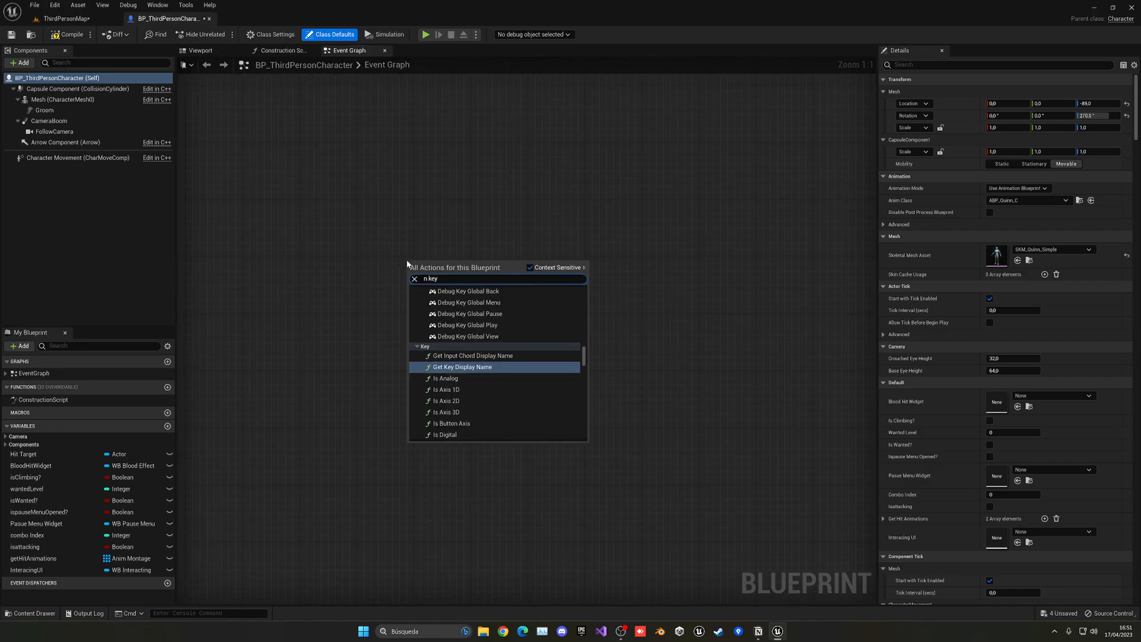
{"action": "scroll", "scroll_direction": "down", "scroll_amount": 3}
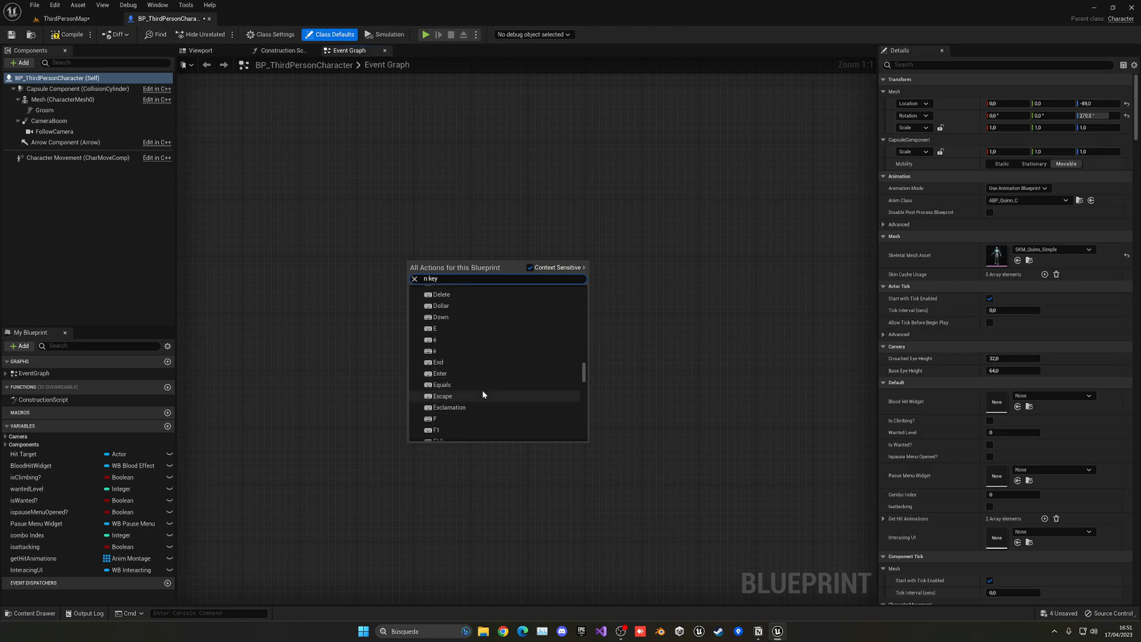
{"action": "scroll", "scroll_direction": "down", "scroll_amount": 3}
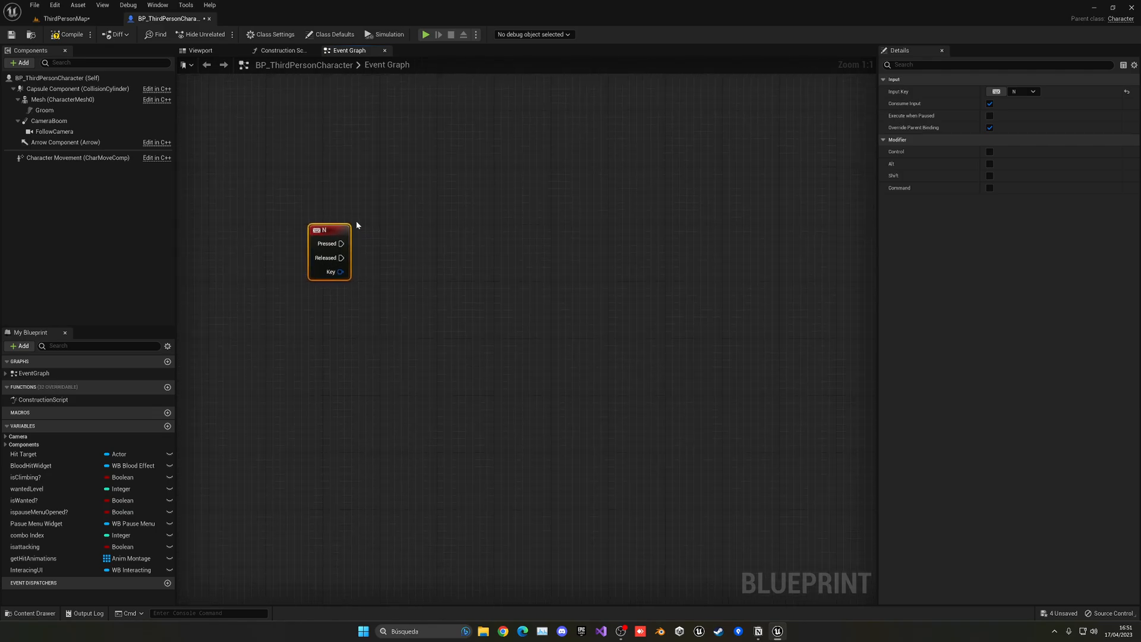
Add Sphere Trace For Objects after N Pressed, starting at FollowCamera's world location.
{"action": "left_click_drag", "start_coordinate": [329, 251], "coordinate": [286, 224]}
{"action": "type", "text": "sphere"}
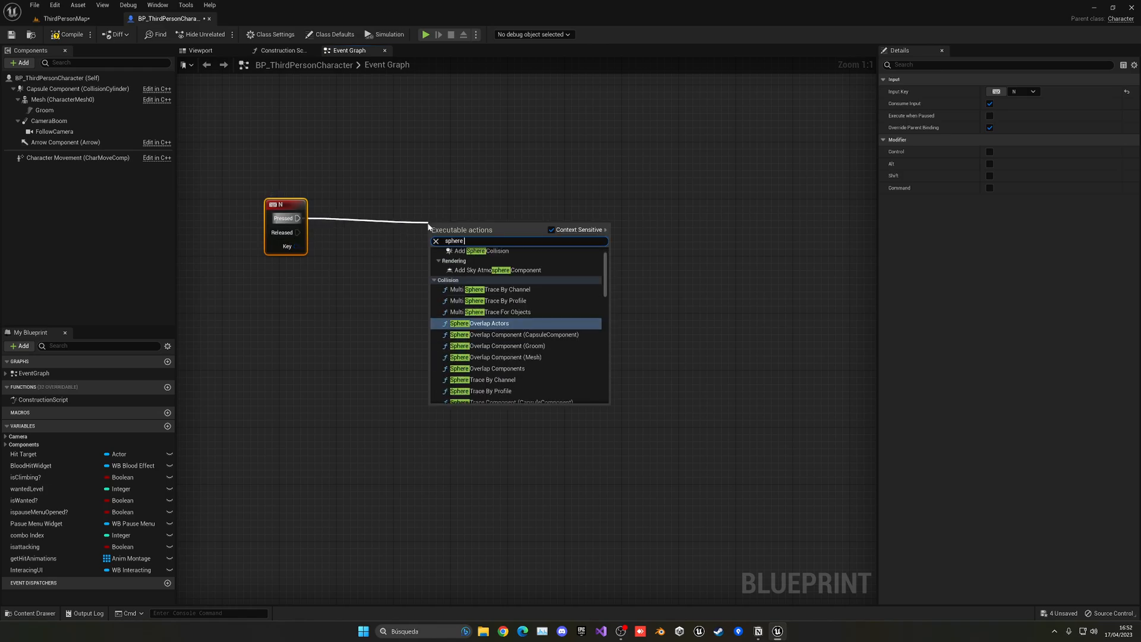
{"action": "type", "text": "trace"}
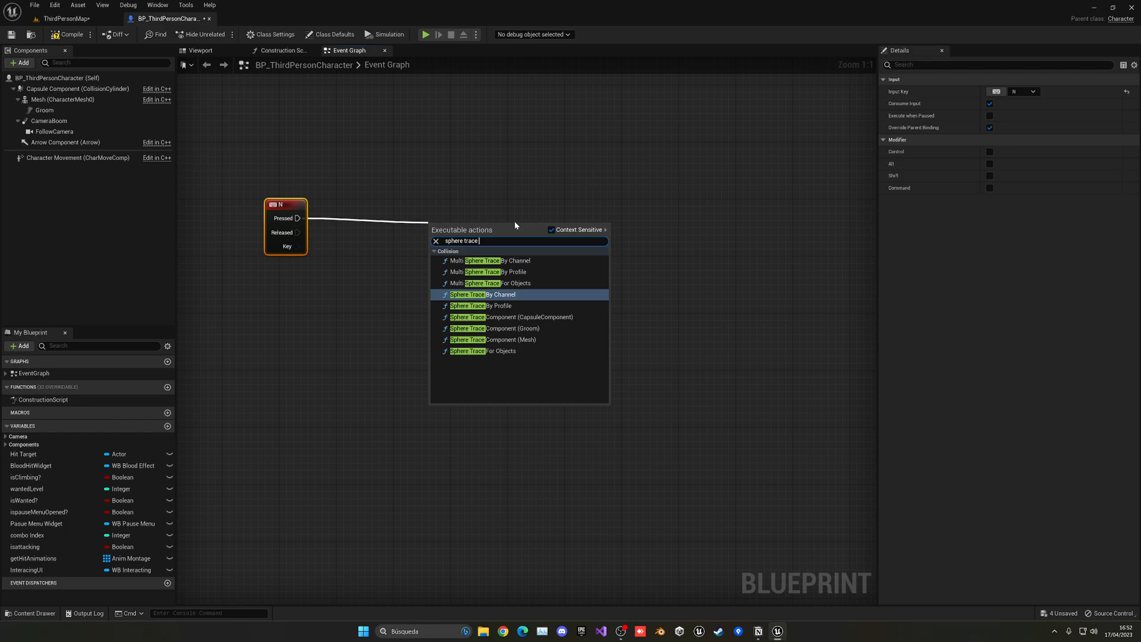
{"action": "left_click", "coordinate": [487, 350]}
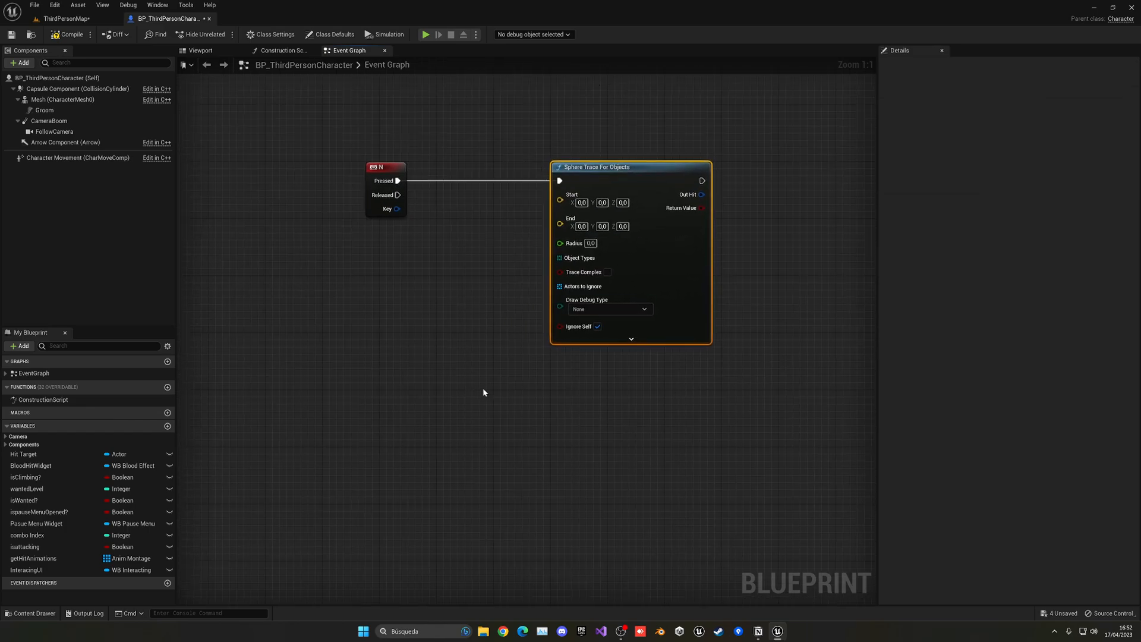
{"action": "mouse_move", "coordinate": [658, 191]}
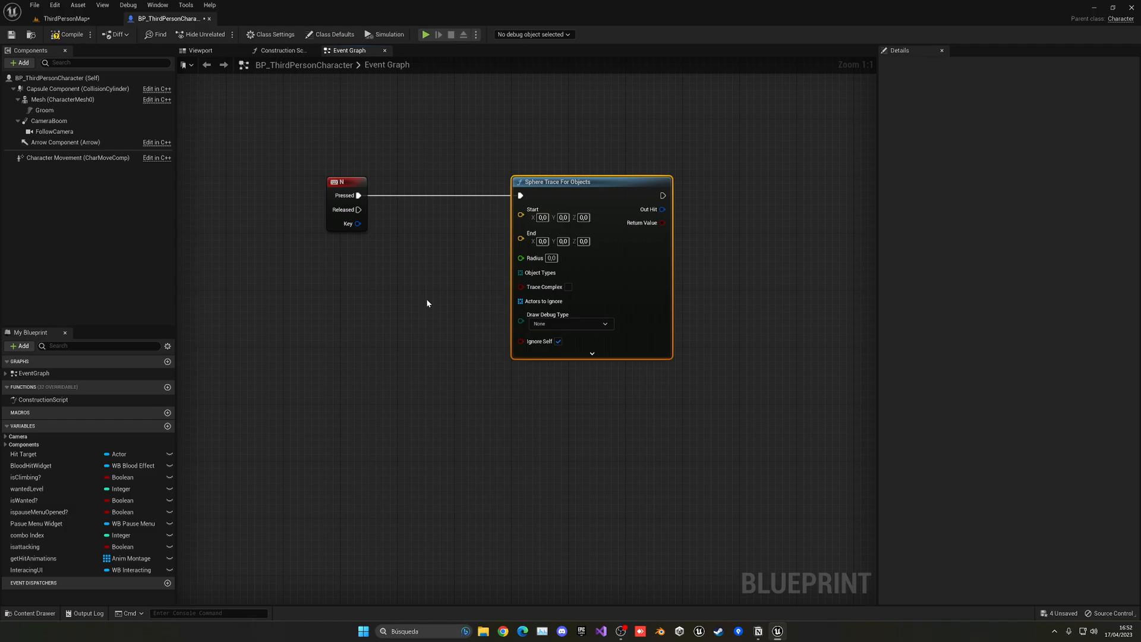
{"action": "left_click", "coordinate": [55, 131]}
{"action": "type", "text": "get world"}
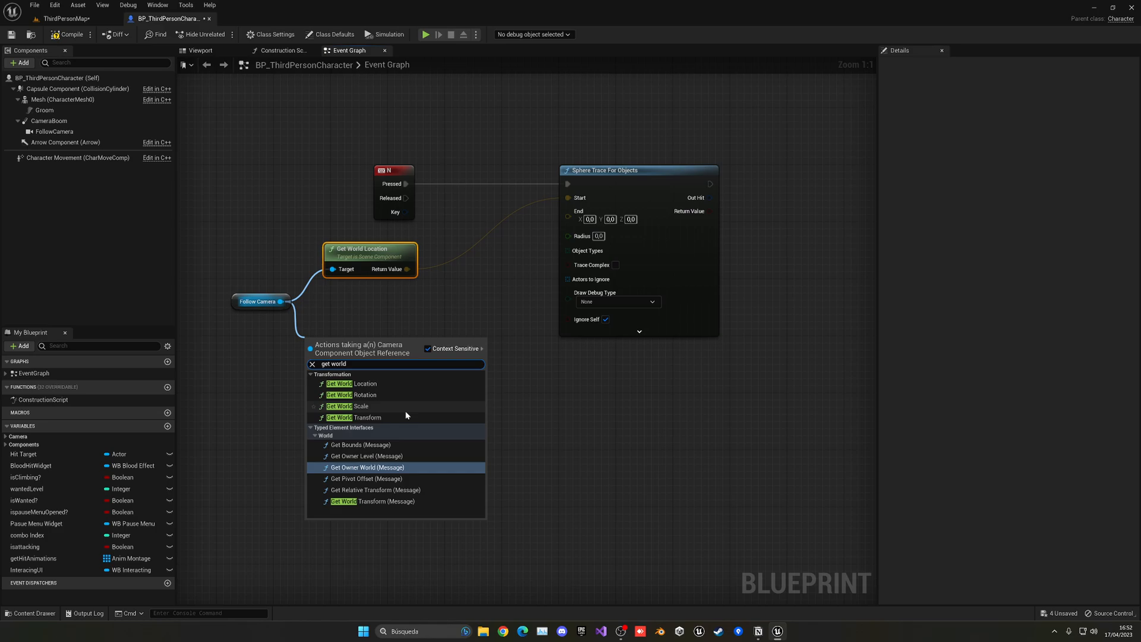
Add the follow camera's Get World Rotation node to build the trace direction.
{"action": "left_click", "coordinate": [356, 395]}
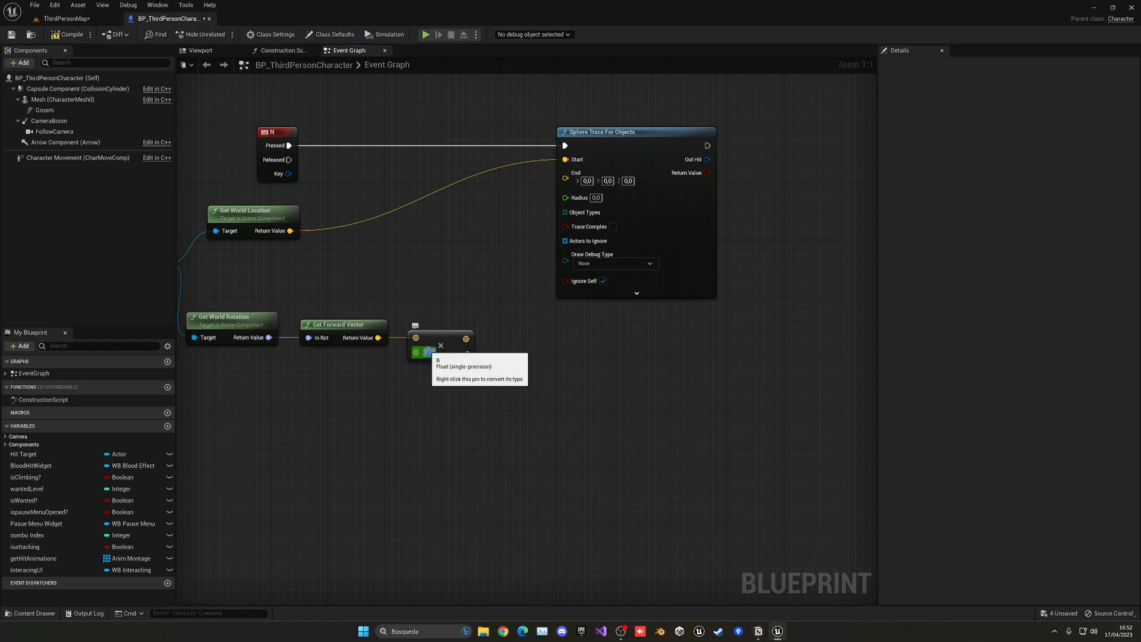
{"action": "mouse_move", "coordinate": [425, 407]}
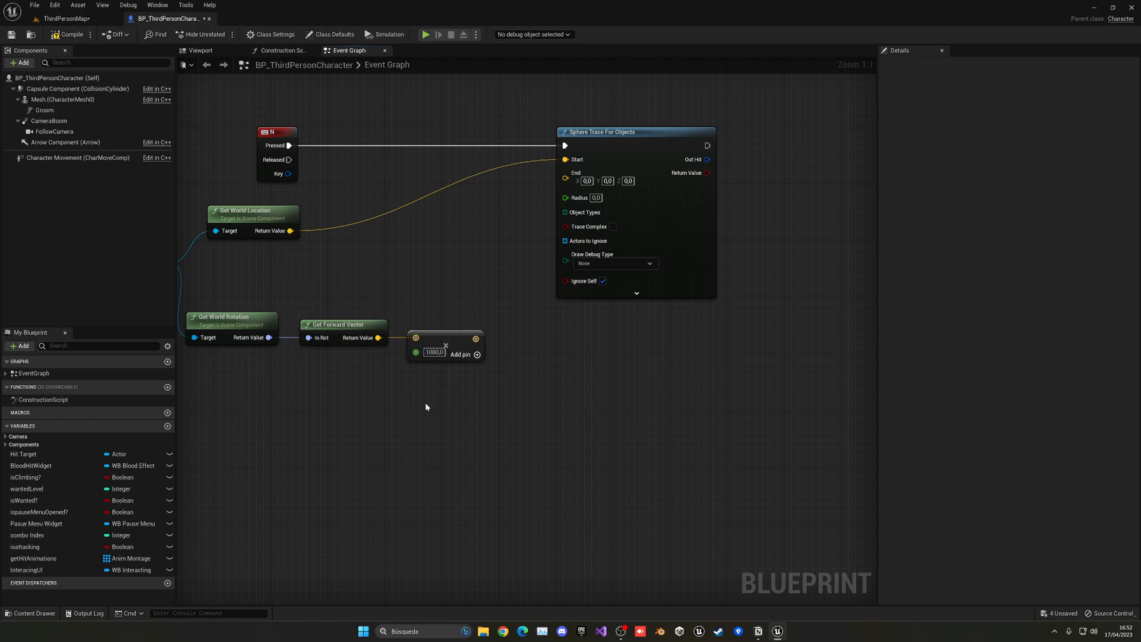
{"action": "mouse_move", "coordinate": [445, 343]}
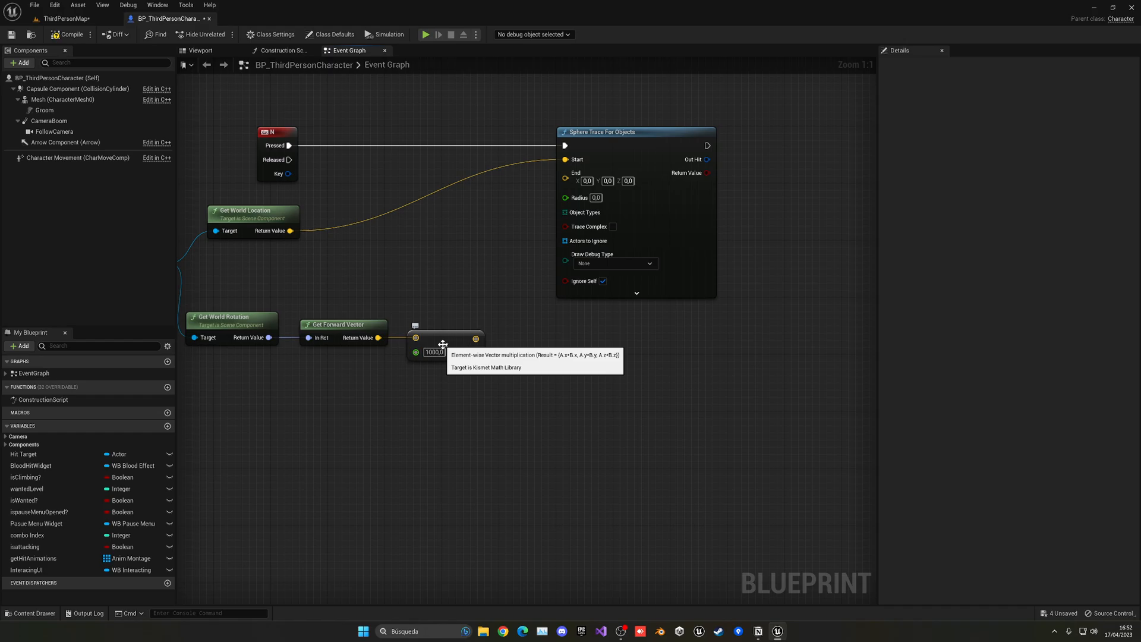
{"action": "mouse_move", "coordinate": [414, 352]}
{"action": "type", "text": "amke"}
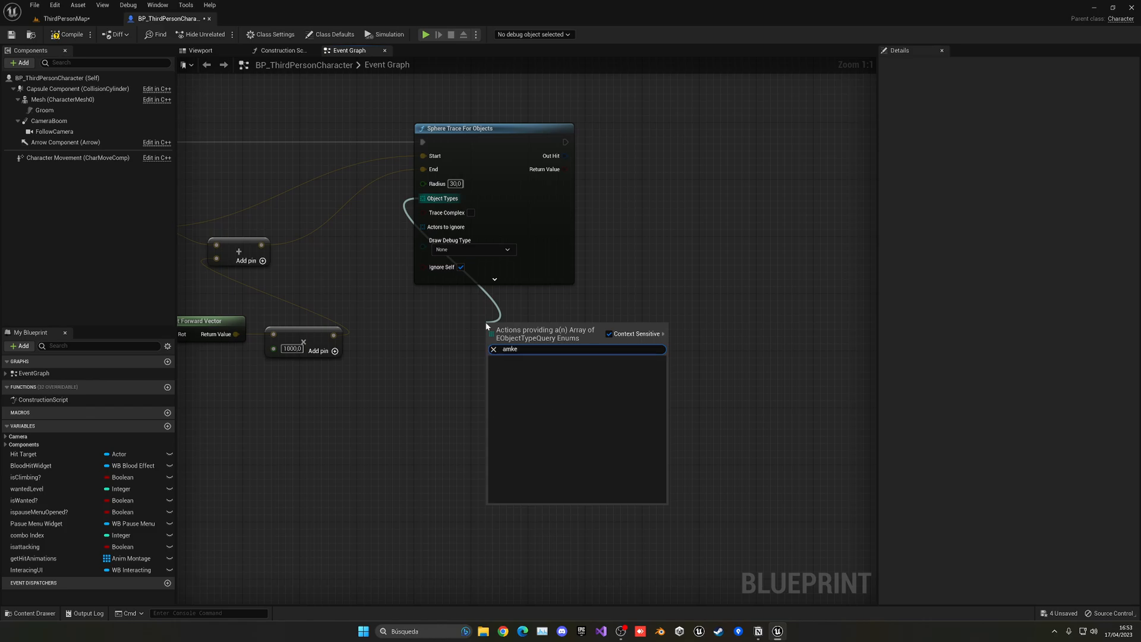
Add a Make Array for object types and an expanded Break Hit Result, then go to ThirdPersonMap.
{"action": "type", "text": "make"}
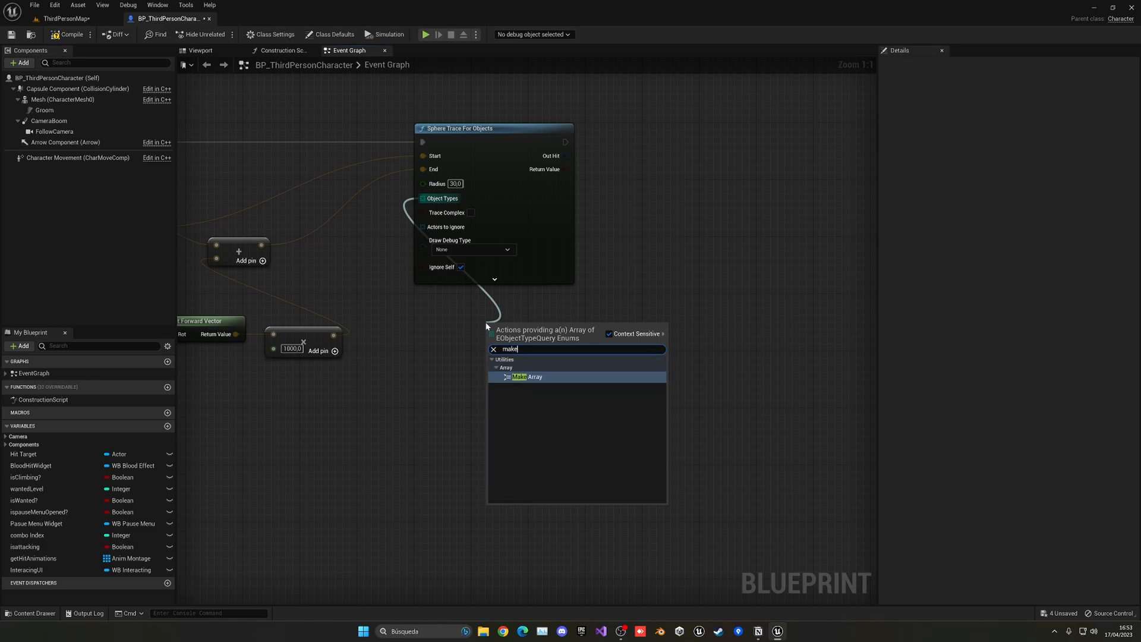
{"action": "left_click", "coordinate": [526, 377]}
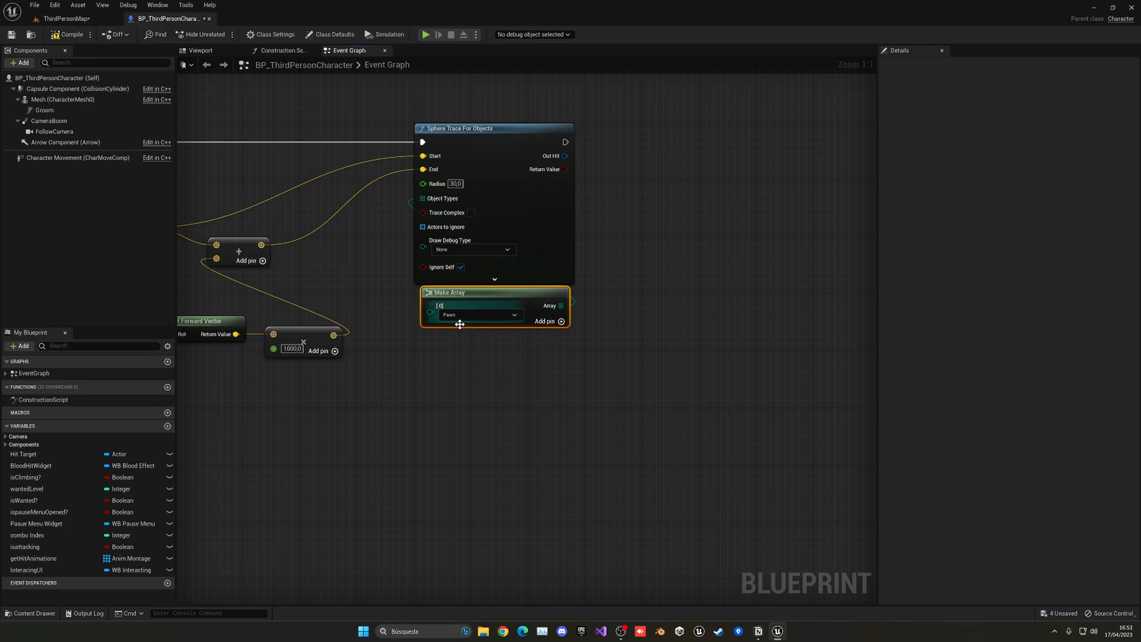
{"action": "mouse_move", "coordinate": [683, 338]}
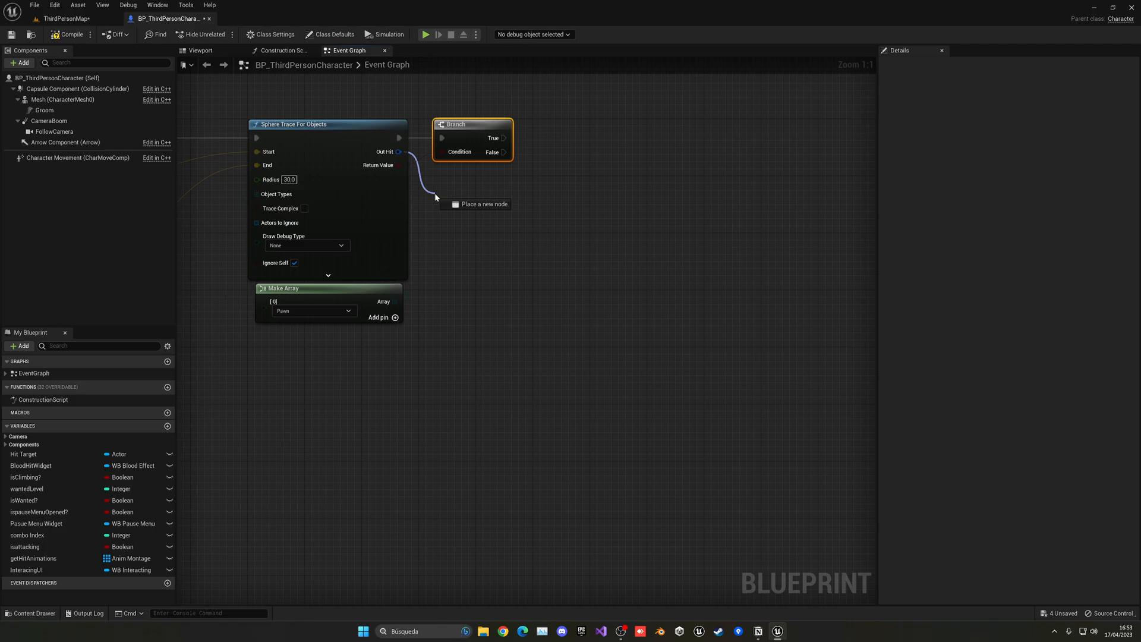
{"action": "left_click", "coordinate": [484, 204]}
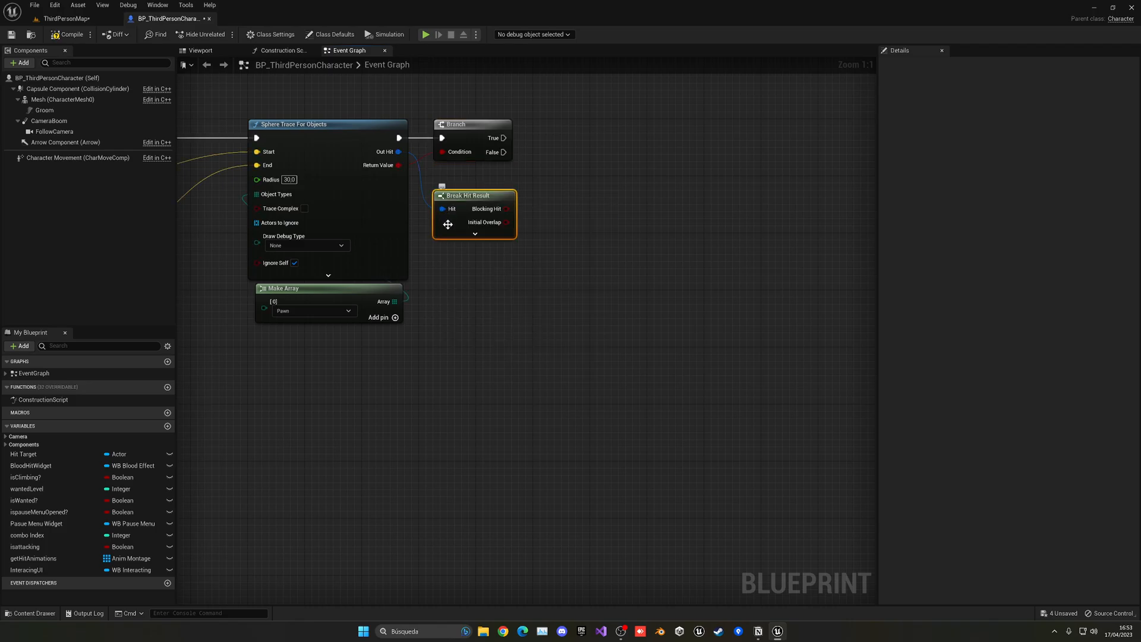
{"action": "left_click", "coordinate": [476, 234]}
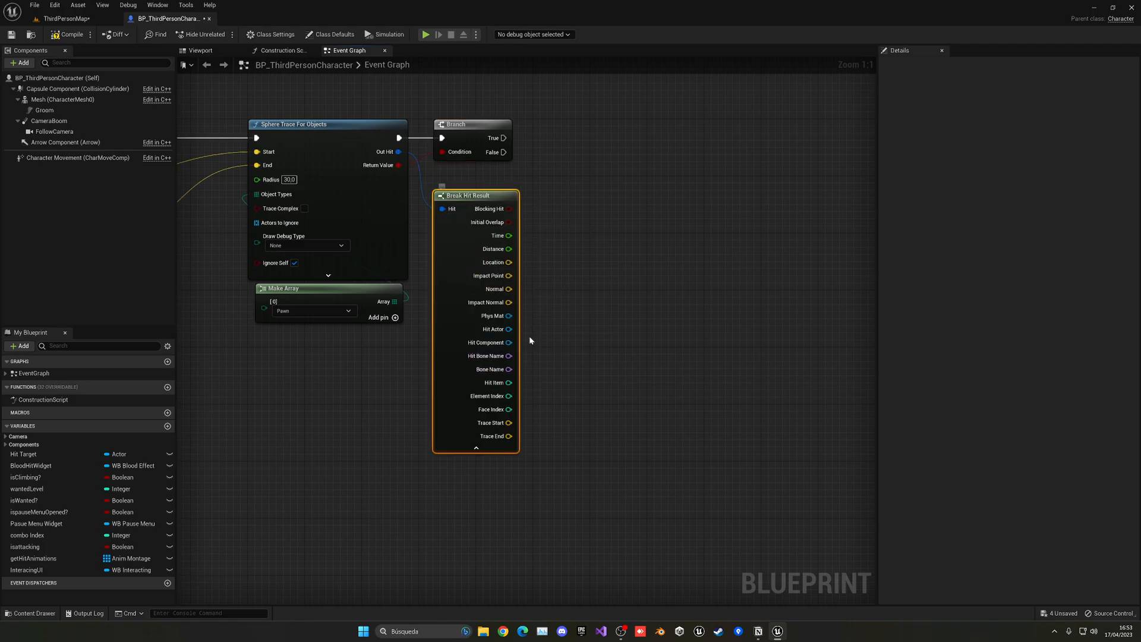
{"action": "scroll", "scroll_direction": "down", "scroll_amount": 3}
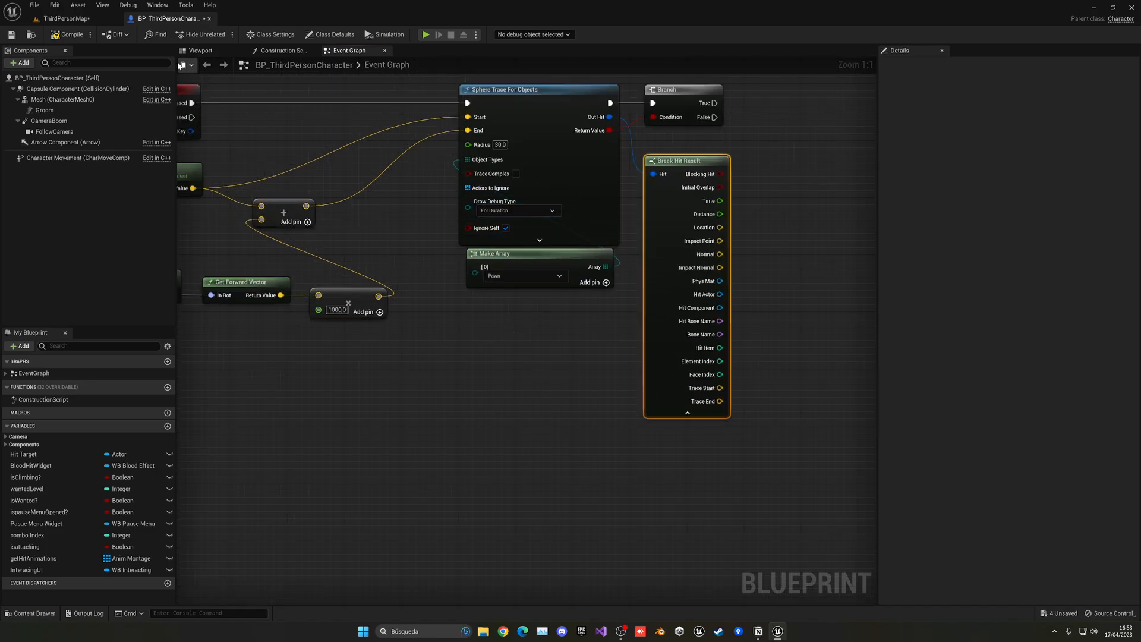
{"action": "left_click", "coordinate": [72, 18]}
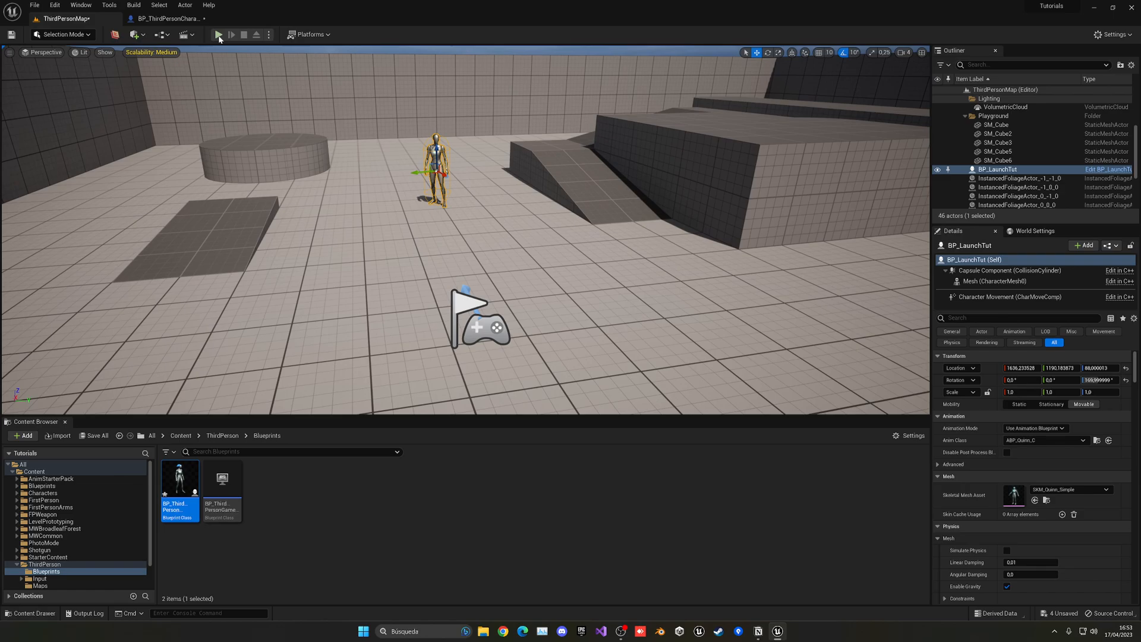
Play the level and stop it to check the sphere trace's debug lines.
{"action": "left_click", "coordinate": [220, 34]}
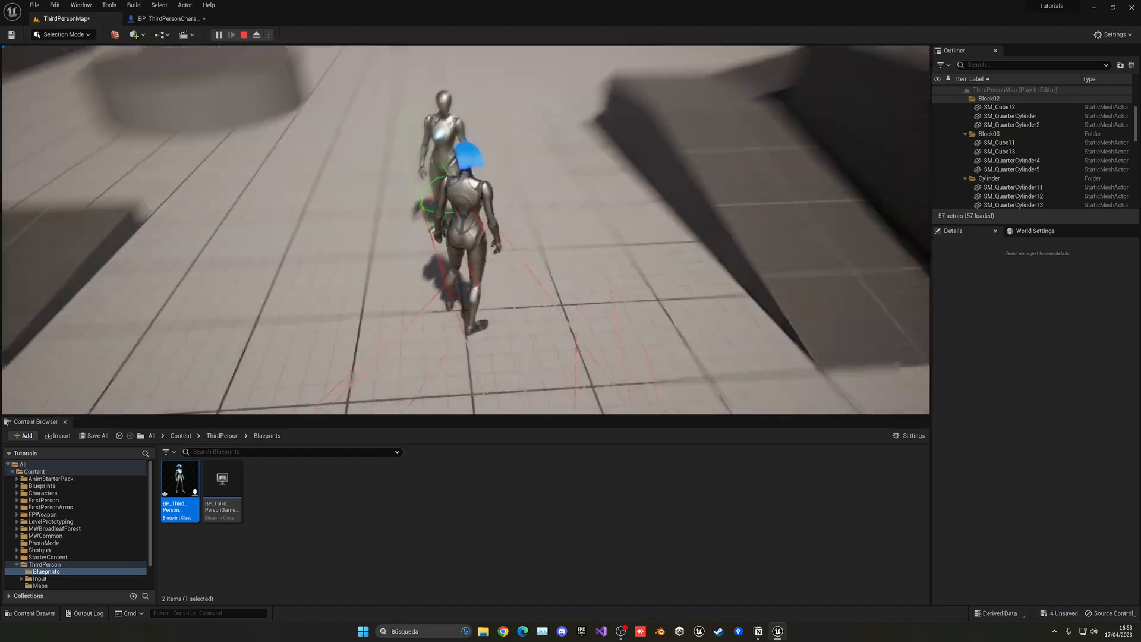
{"action": "left_click", "coordinate": [243, 34]}
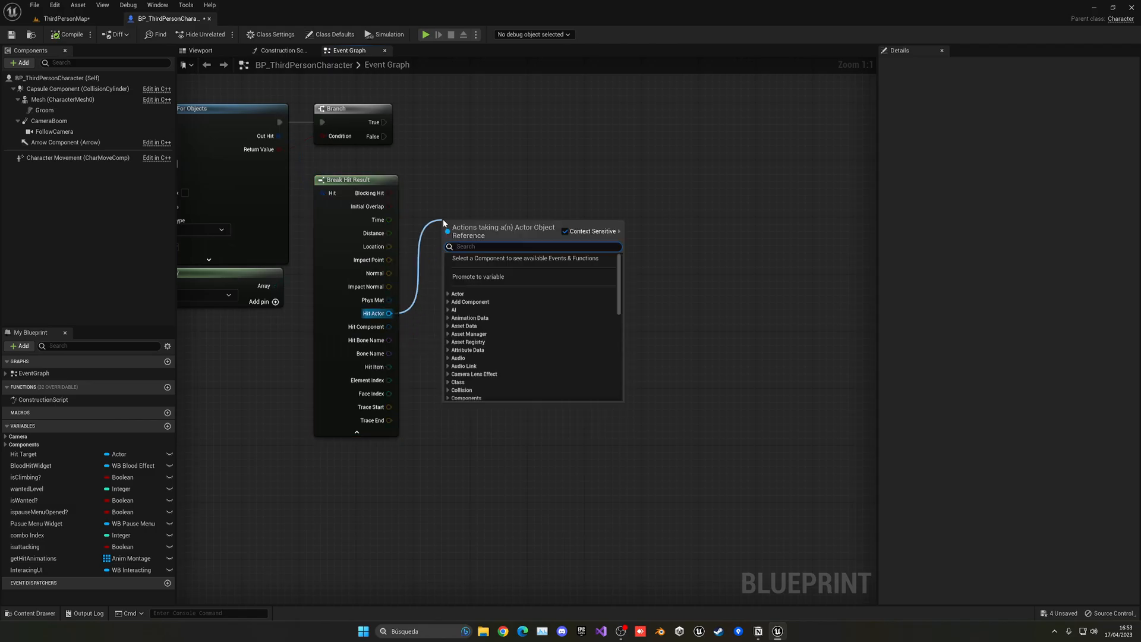
Cast Hit Actor to BP_LaunchTut and add Launch Character on the cast result.
{"action": "type", "text": "cast to la"}
{"action": "type", "text": "launc"}
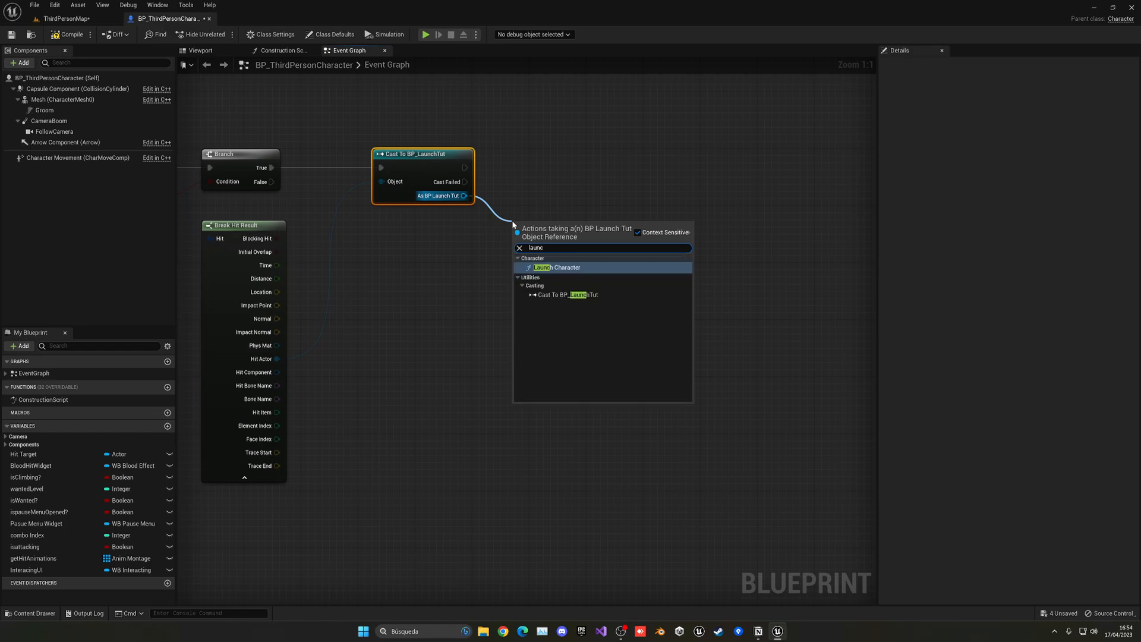
{"action": "left_click", "coordinate": [557, 267]}
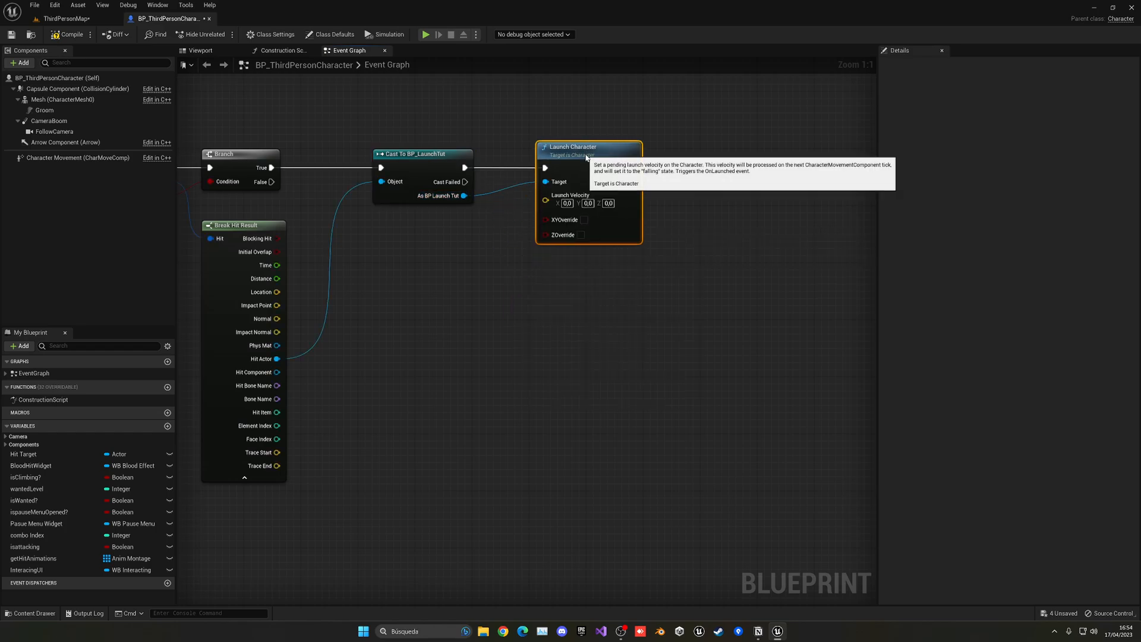
{"action": "mouse_move", "coordinate": [588, 283]}
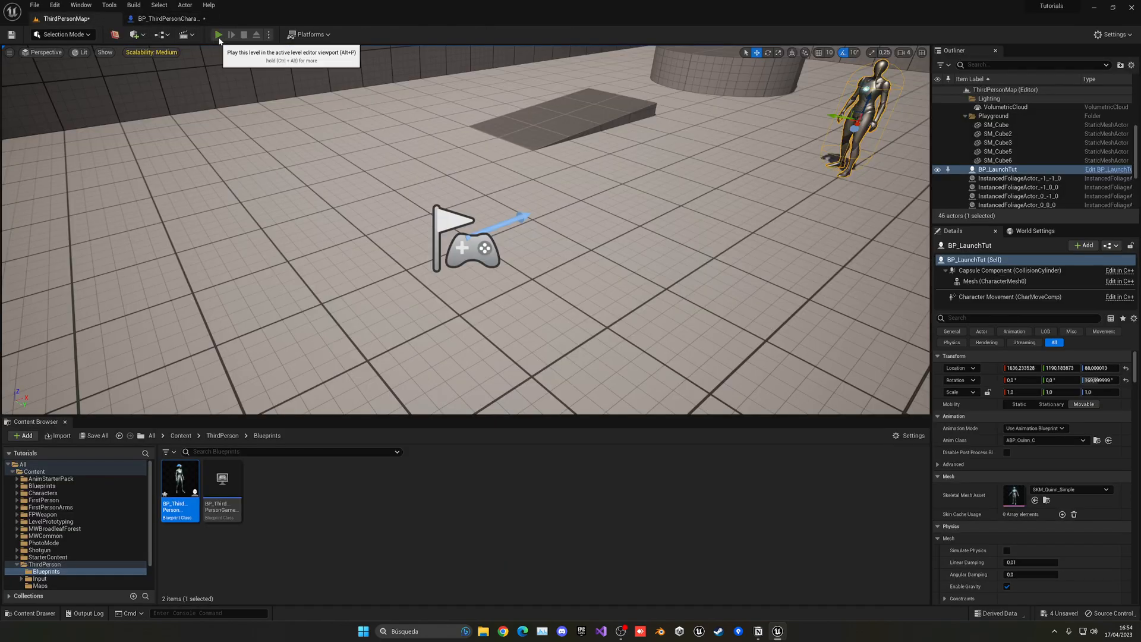
Playtest the BP_LaunchTut launch, stop, and reopen BP_ThirdPersonCharacter.
{"action": "left_click", "coordinate": [219, 35]}
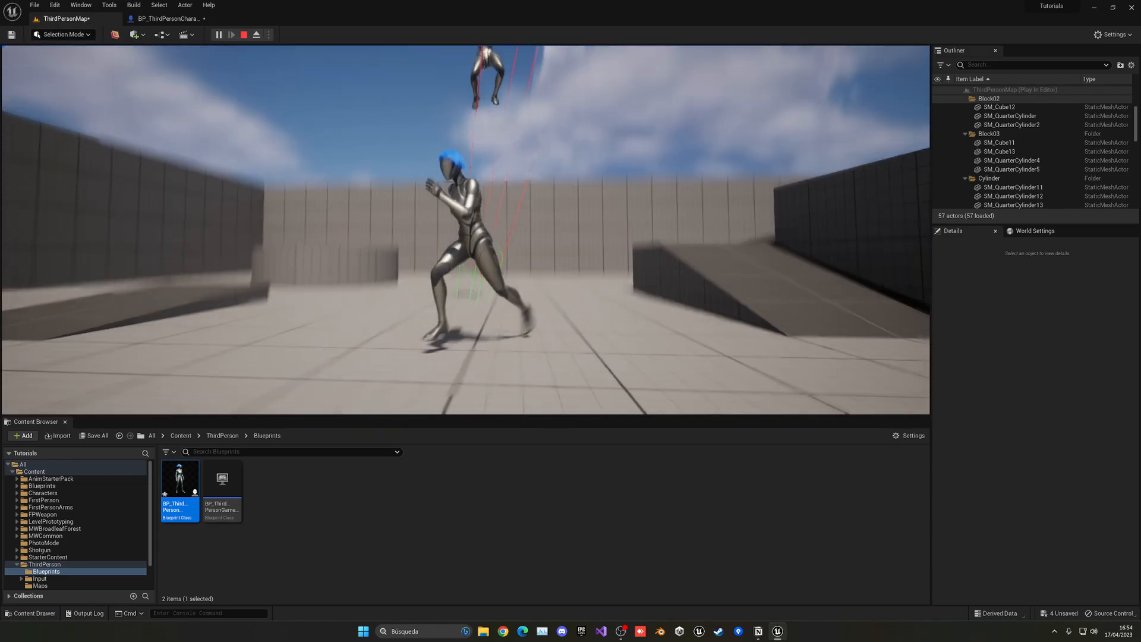
{"action": "left_click", "coordinate": [243, 34]}
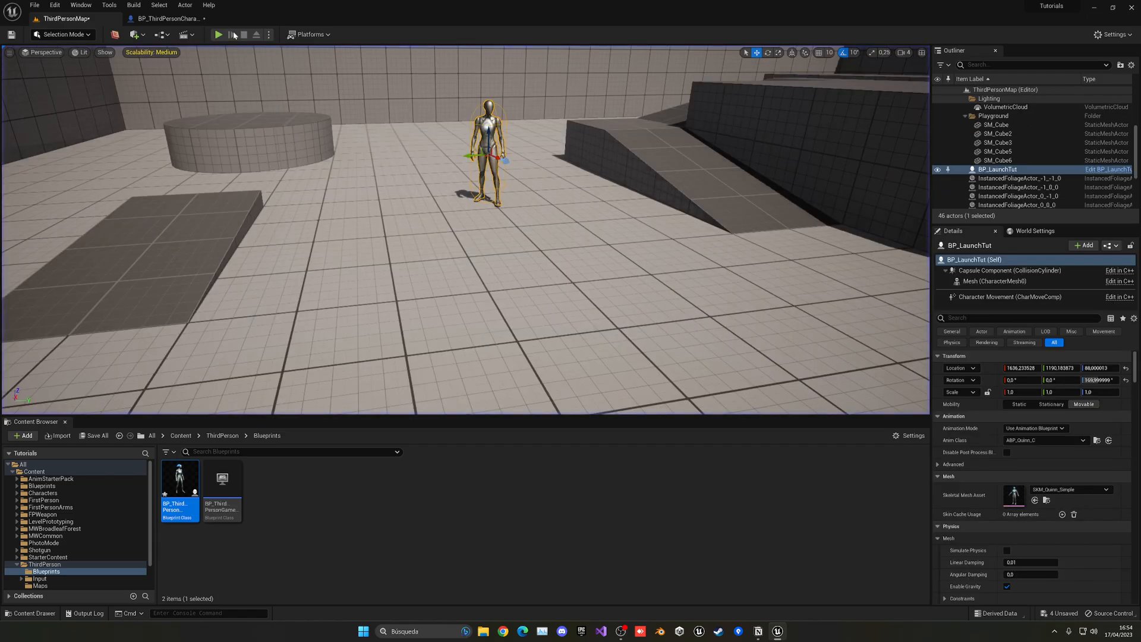
{"action": "double_click", "coordinate": [179, 478]}
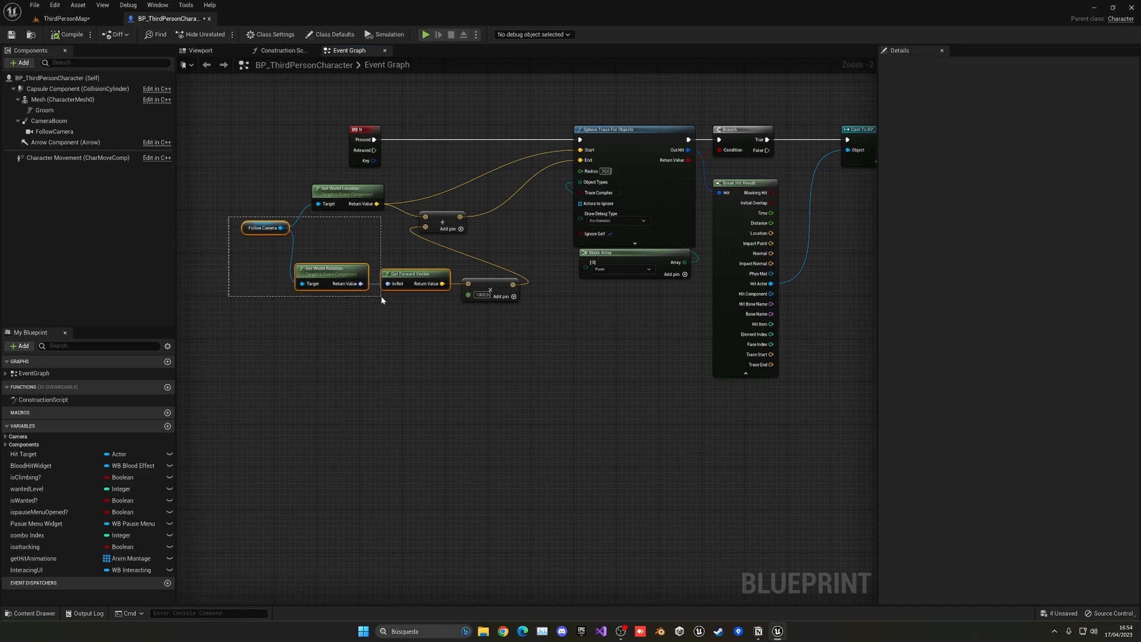
{"action": "mouse_move", "coordinate": [493, 284]}
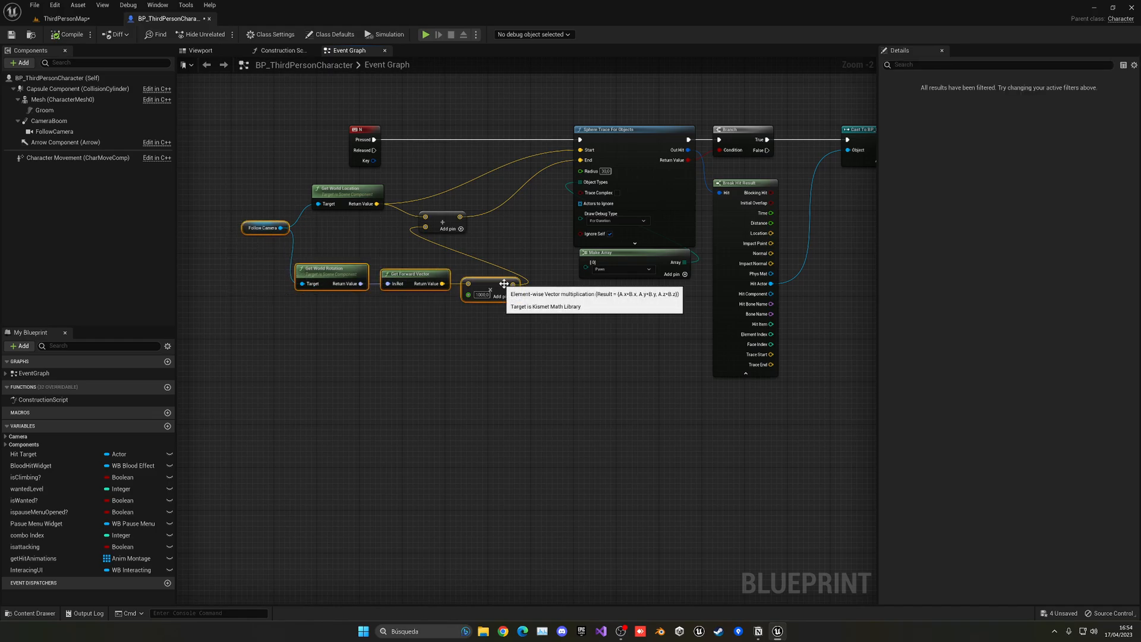
{"action": "mouse_move", "coordinate": [537, 299]}
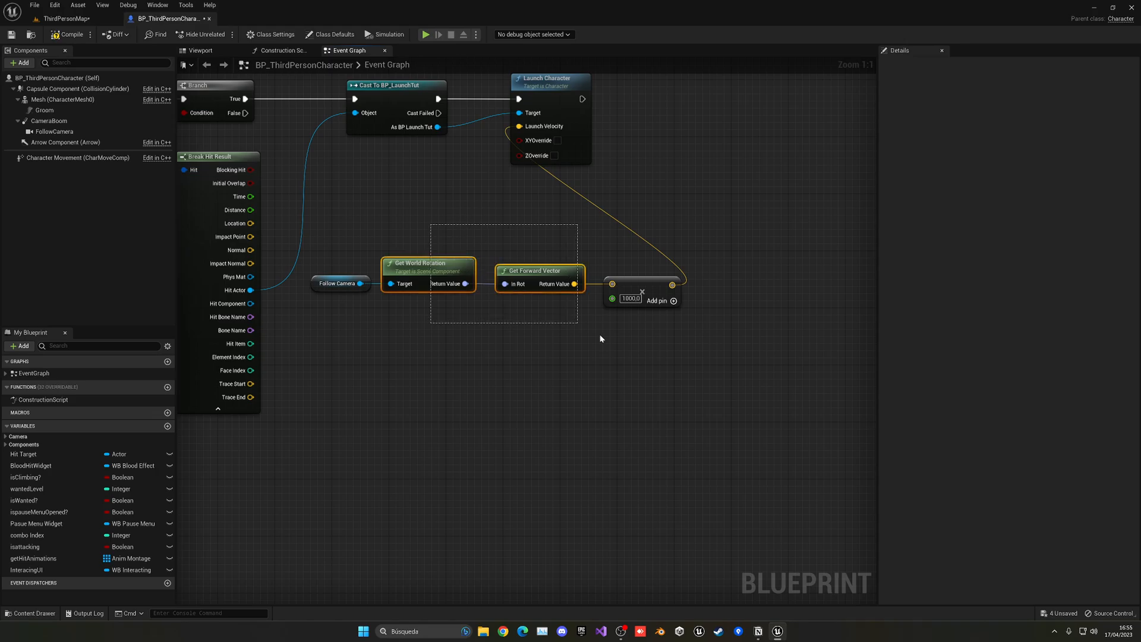
Deselect the graph nodes once the camera-forward ×1000 launch velocity is wired.
{"action": "left_click", "coordinate": [601, 338]}
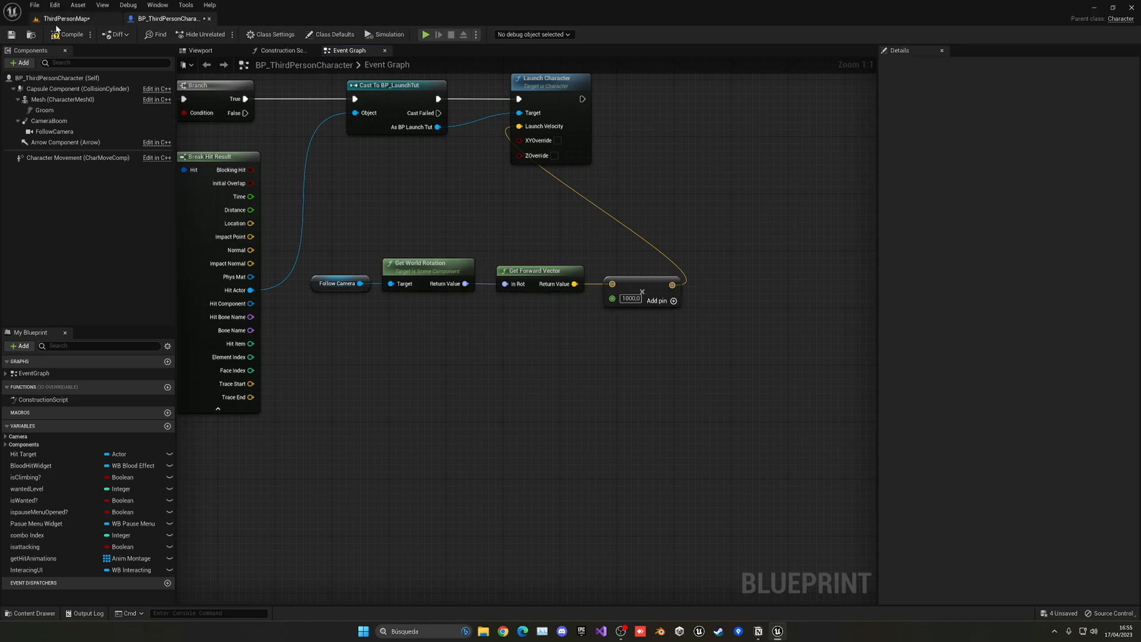
Play-test the launch in ThirdPersonMap, then recompile with the multiplier raised to 5000.
{"action": "left_click", "coordinate": [66, 19]}
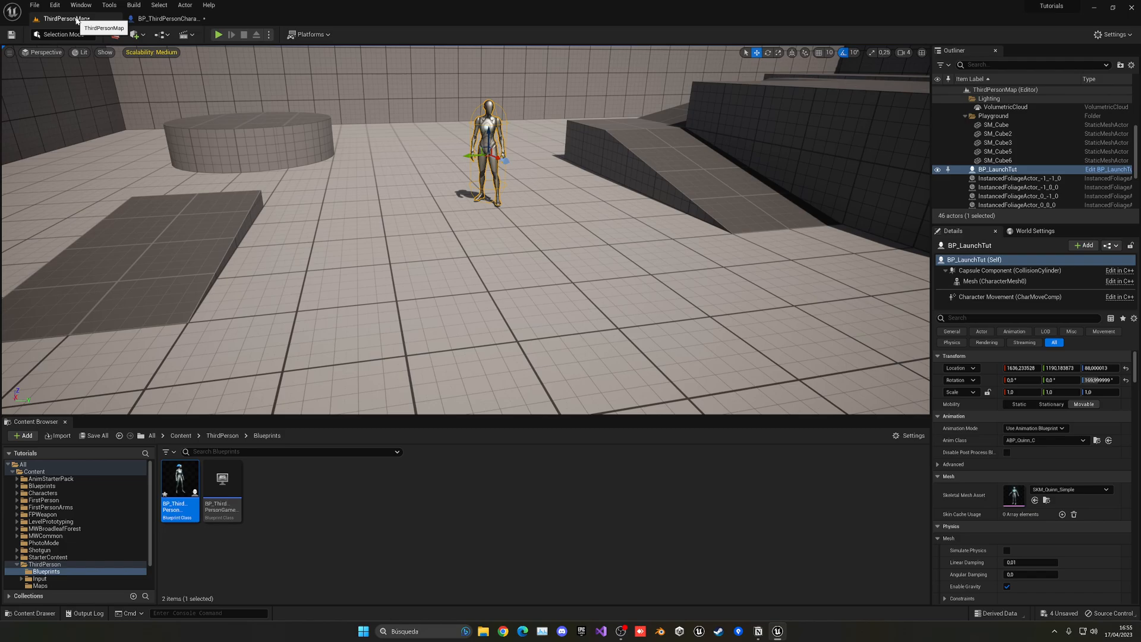
{"action": "left_click", "coordinate": [218, 35]}
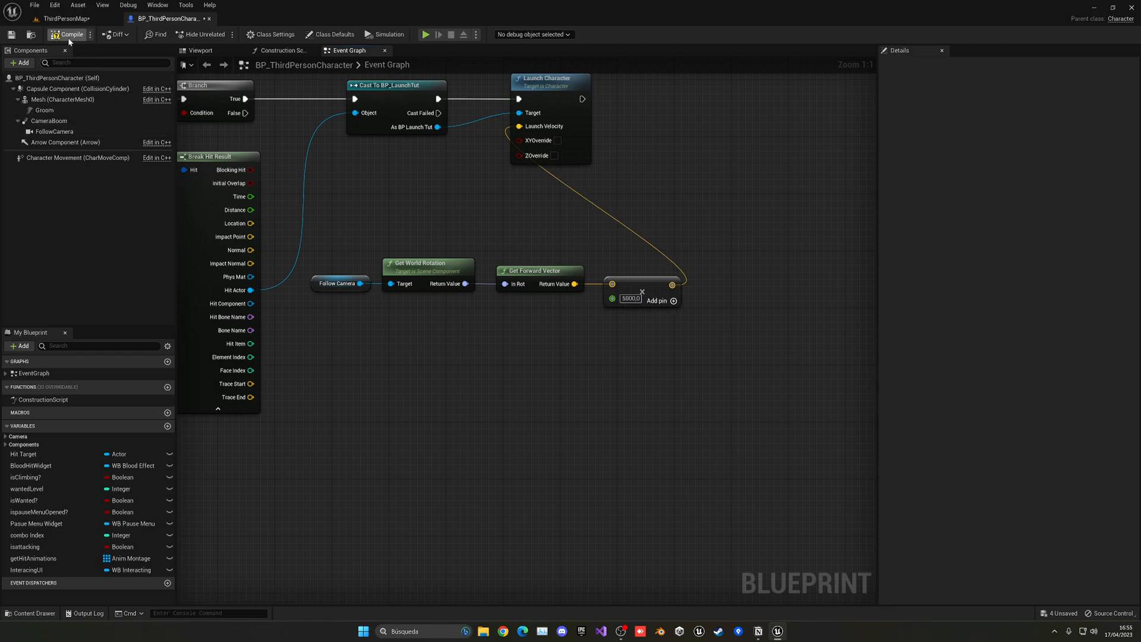
{"action": "left_click", "coordinate": [427, 34]}
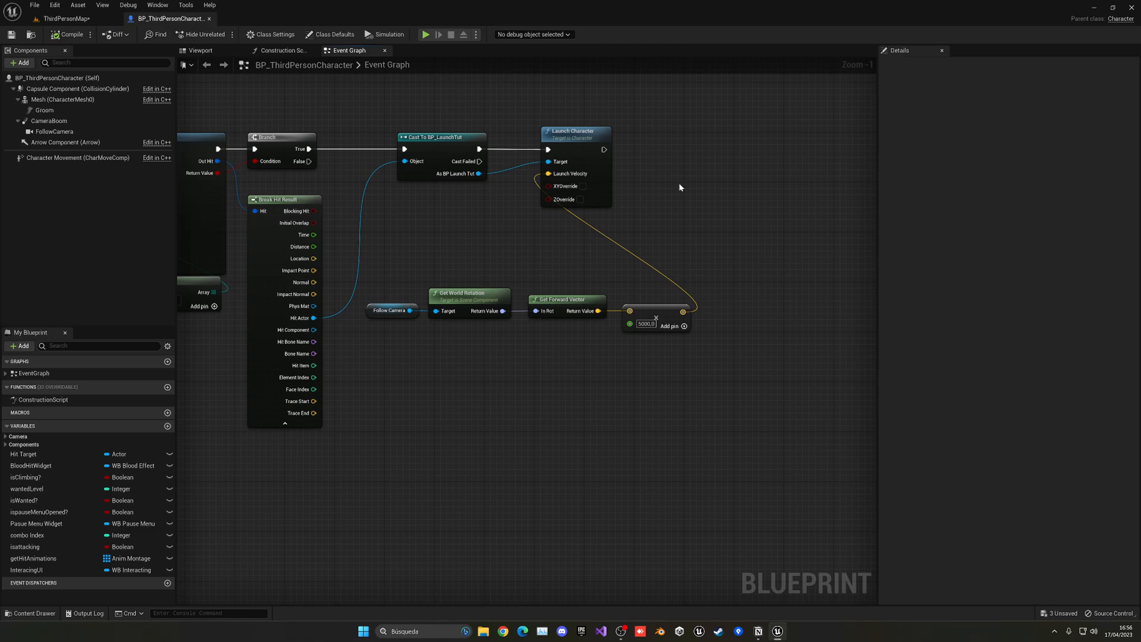
{"action": "mouse_move", "coordinate": [566, 173]}
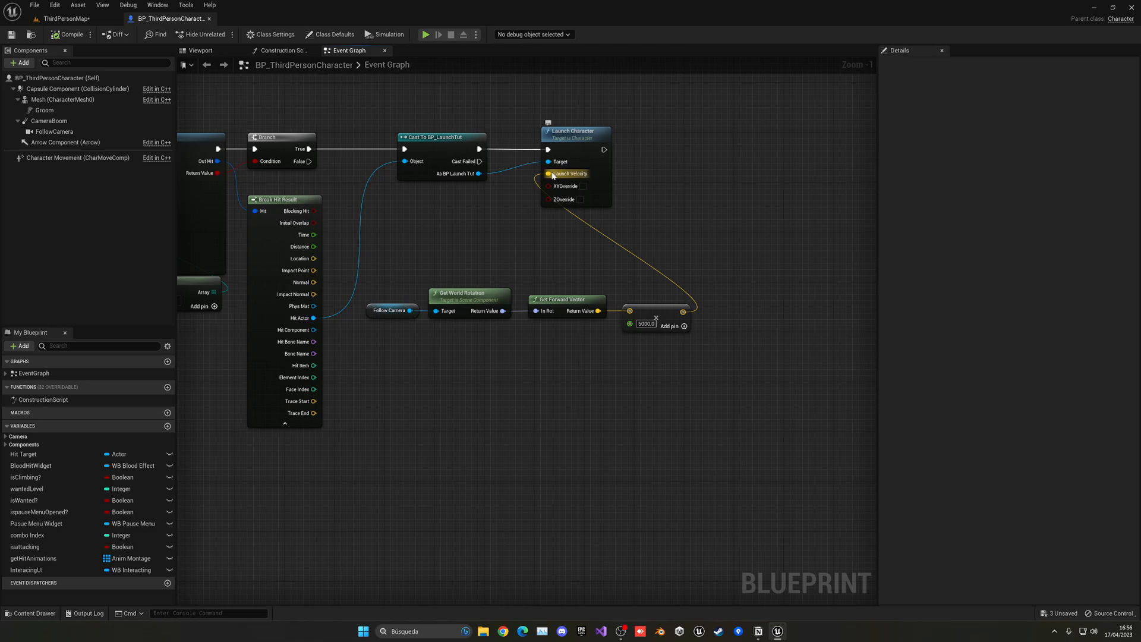
Split the Launch Velocity pin into separate X, Y and Z inputs.
{"action": "right_click", "coordinate": [568, 173]}
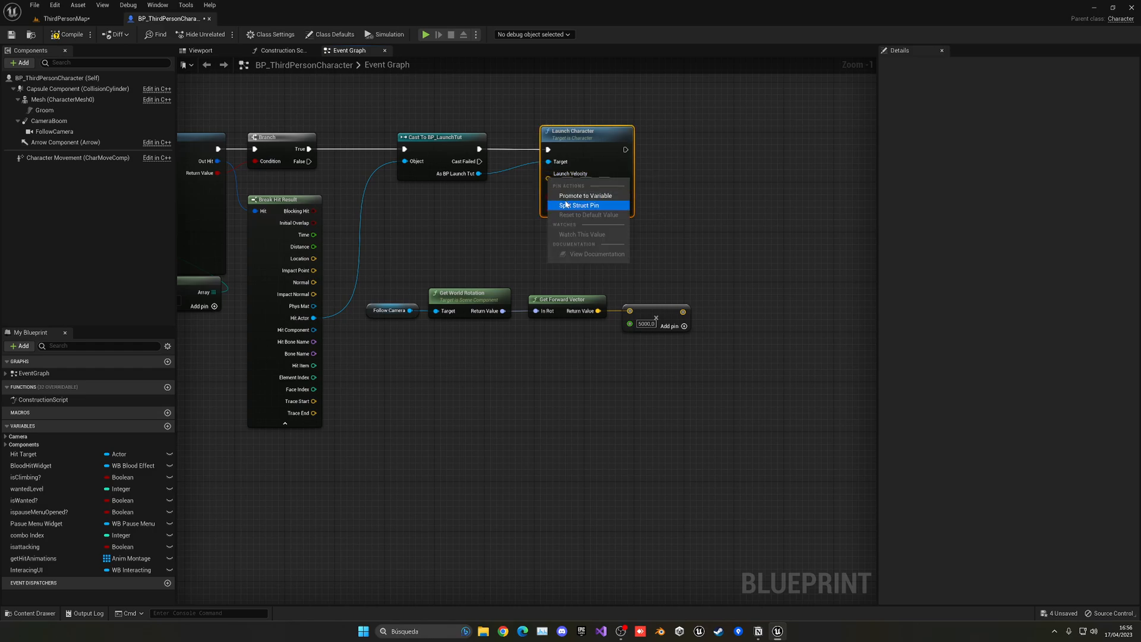
{"action": "left_click", "coordinate": [579, 204]}
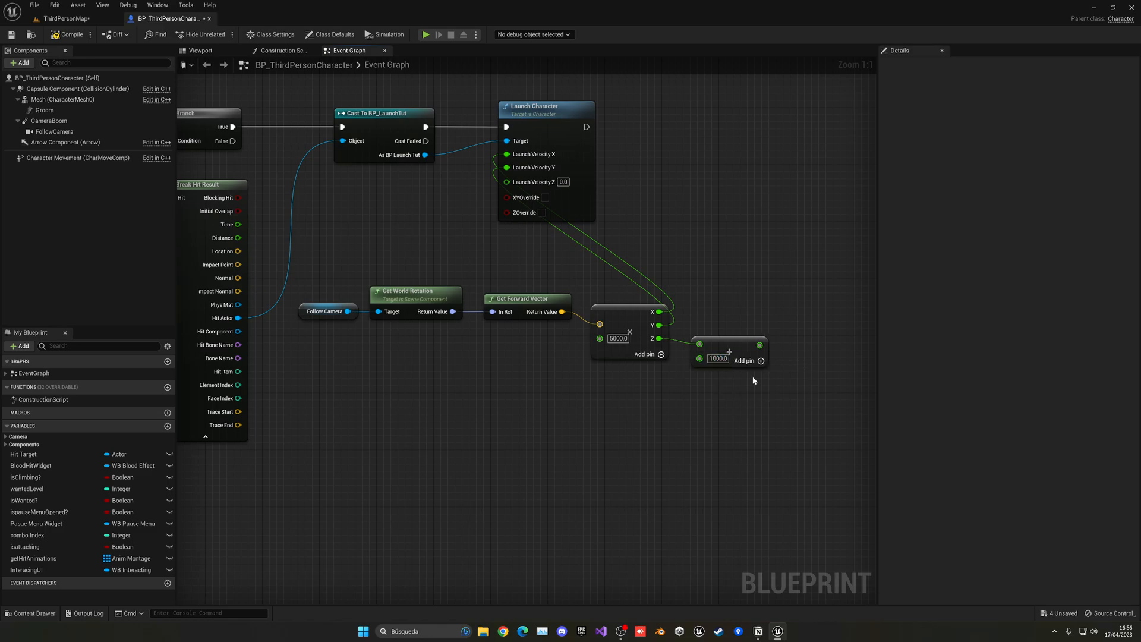
{"action": "left_click", "coordinate": [68, 34]}
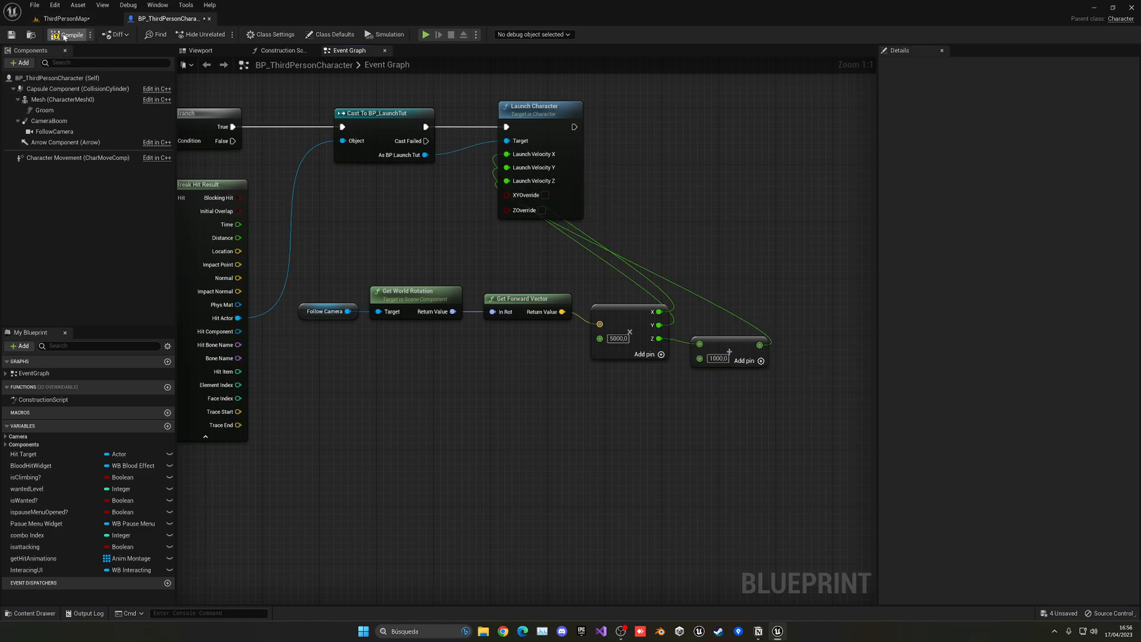
{"action": "left_click", "coordinate": [62, 19]}
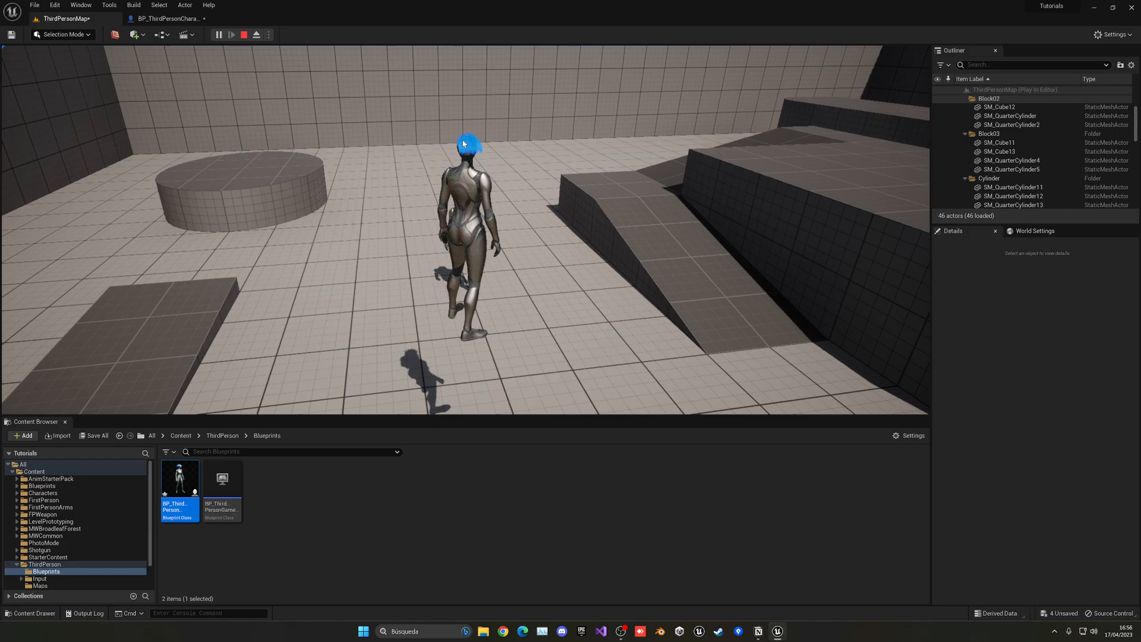
{"action": "left_click", "coordinate": [217, 35]}
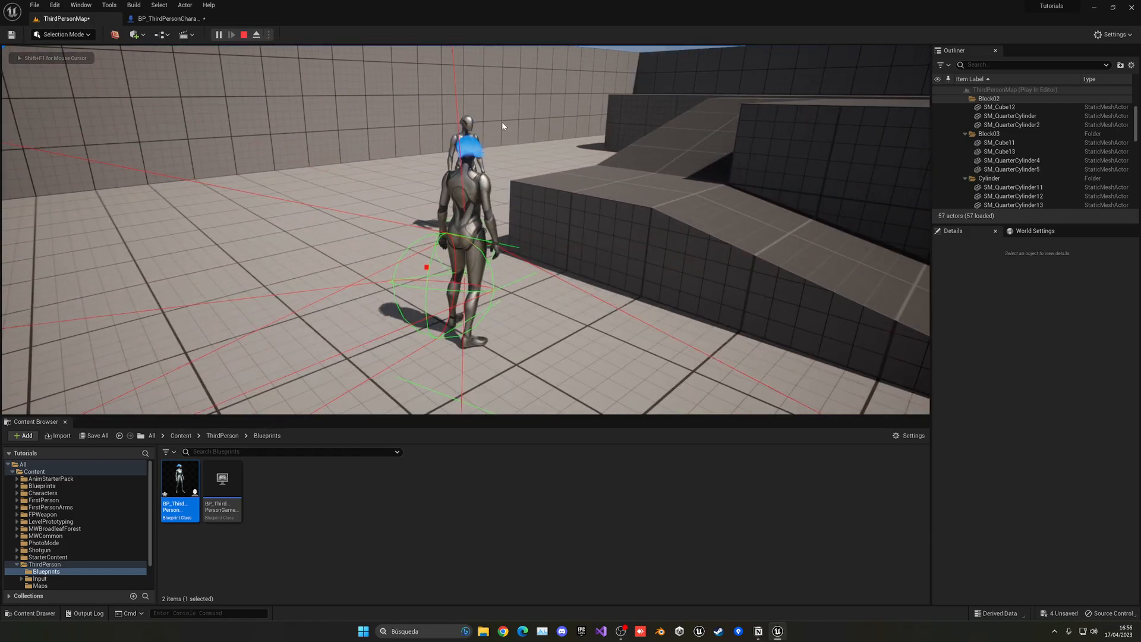
{"action": "double_click", "coordinate": [179, 478]}
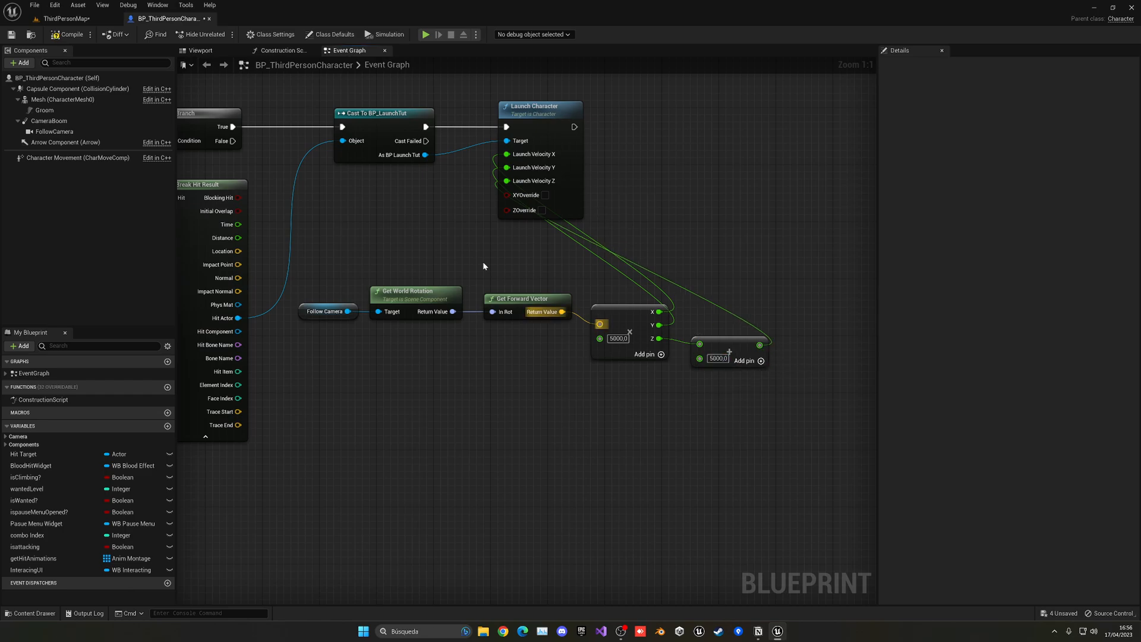
Set the forward multiplier to 1000 and the Z boost to 700, compiling after each change.
{"action": "left_click", "coordinate": [425, 34]}
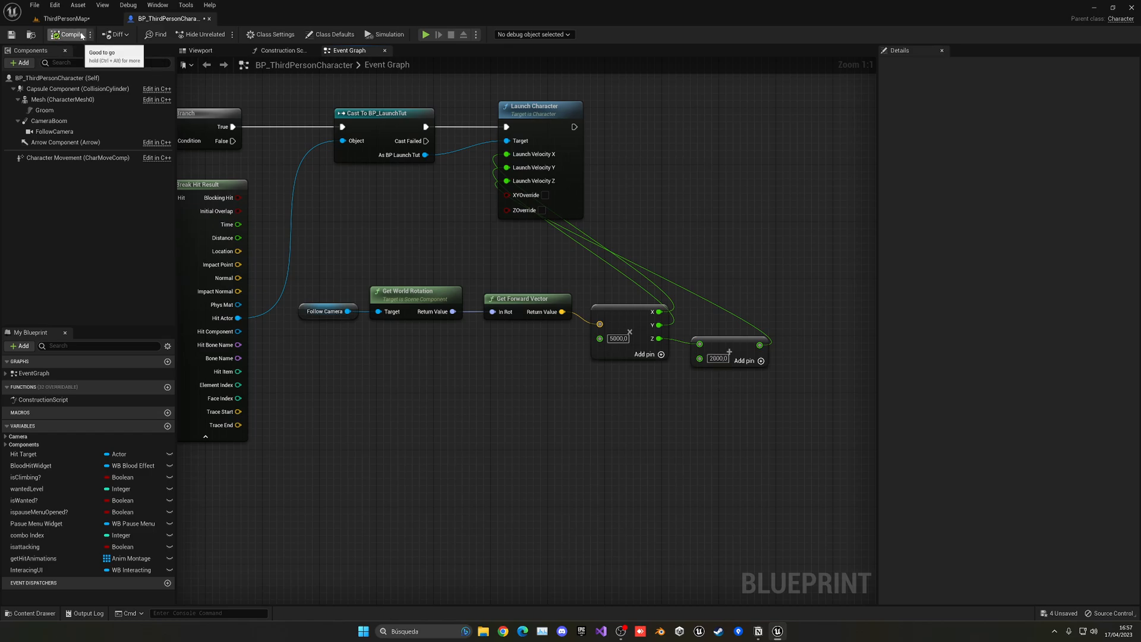
{"action": "left_click", "coordinate": [425, 35]}
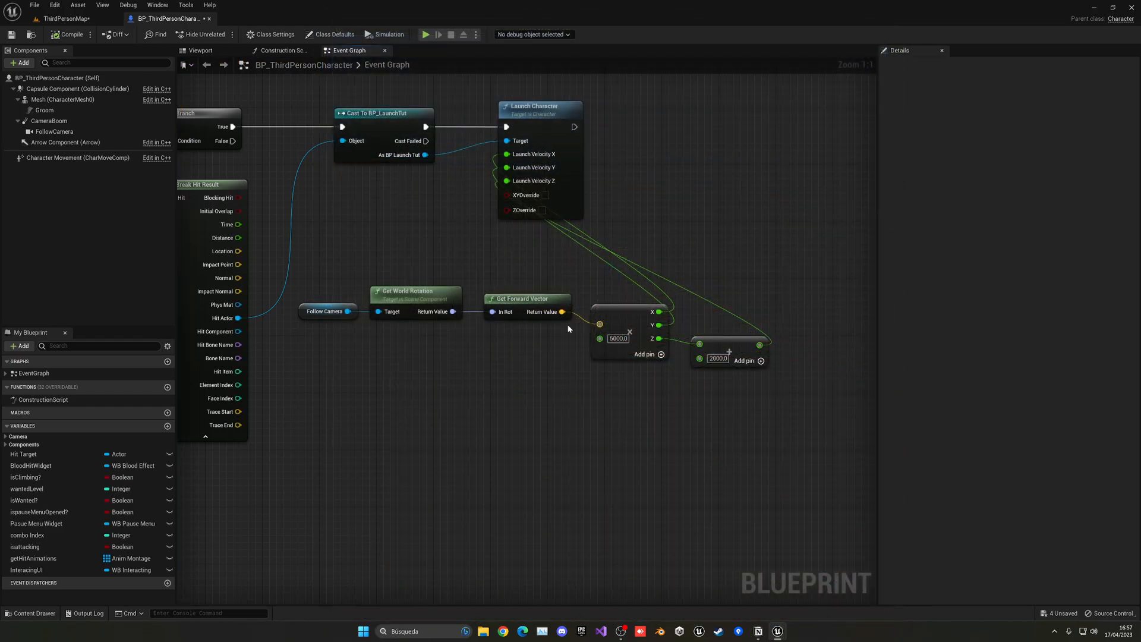
{"action": "mouse_move", "coordinate": [600, 338]}
{"action": "type", "text": "3000"}
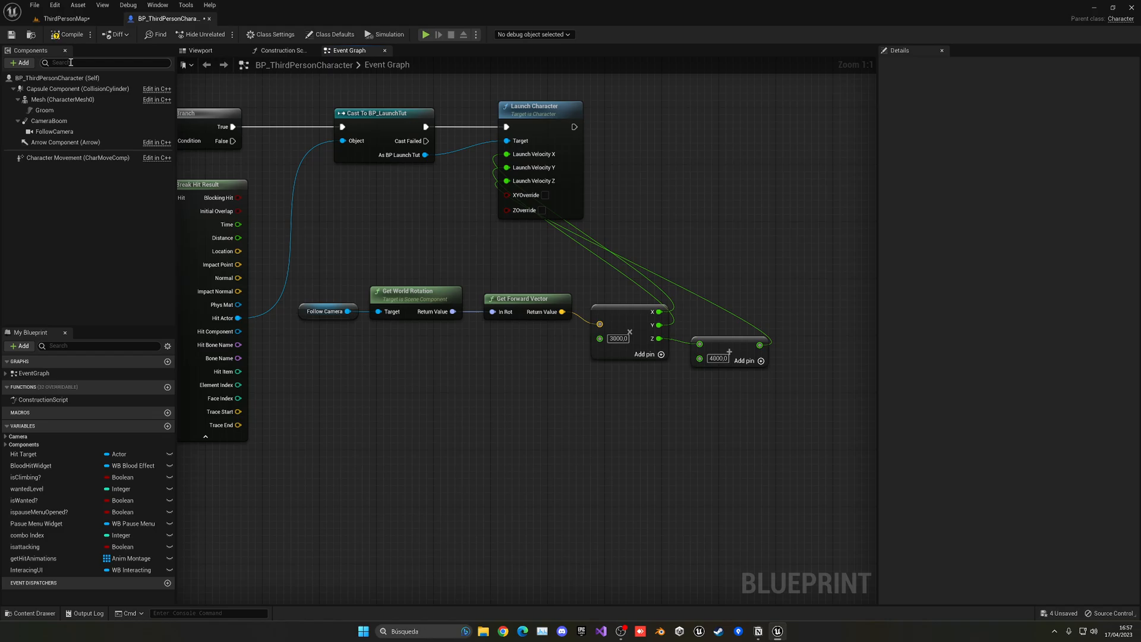
{"action": "mouse_move", "coordinate": [70, 35]}
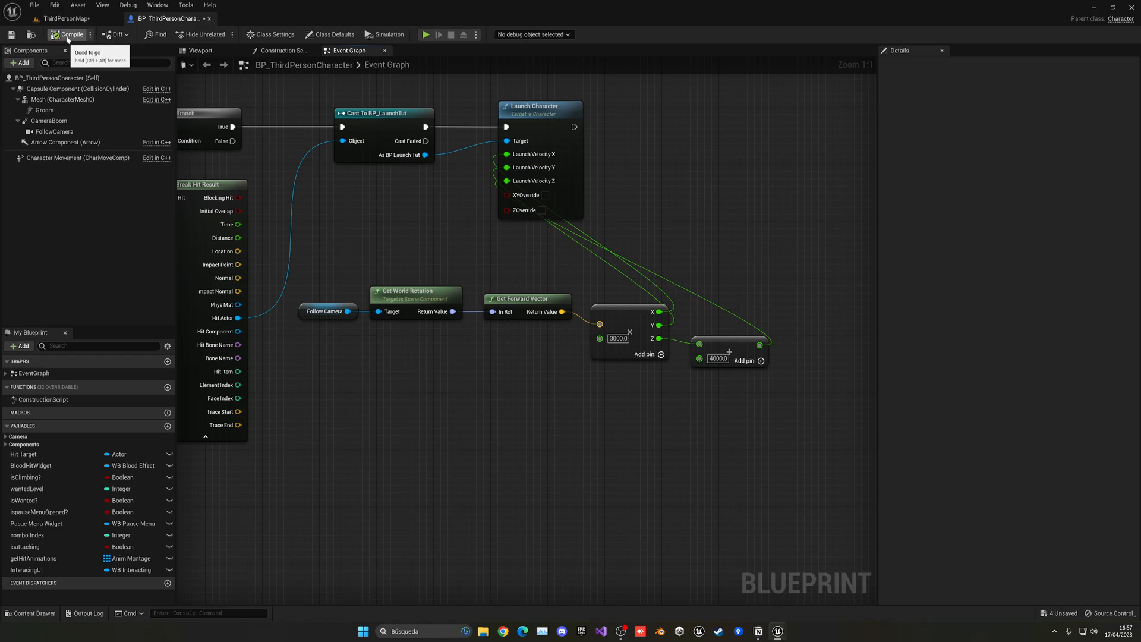
{"action": "left_click", "coordinate": [427, 34]}
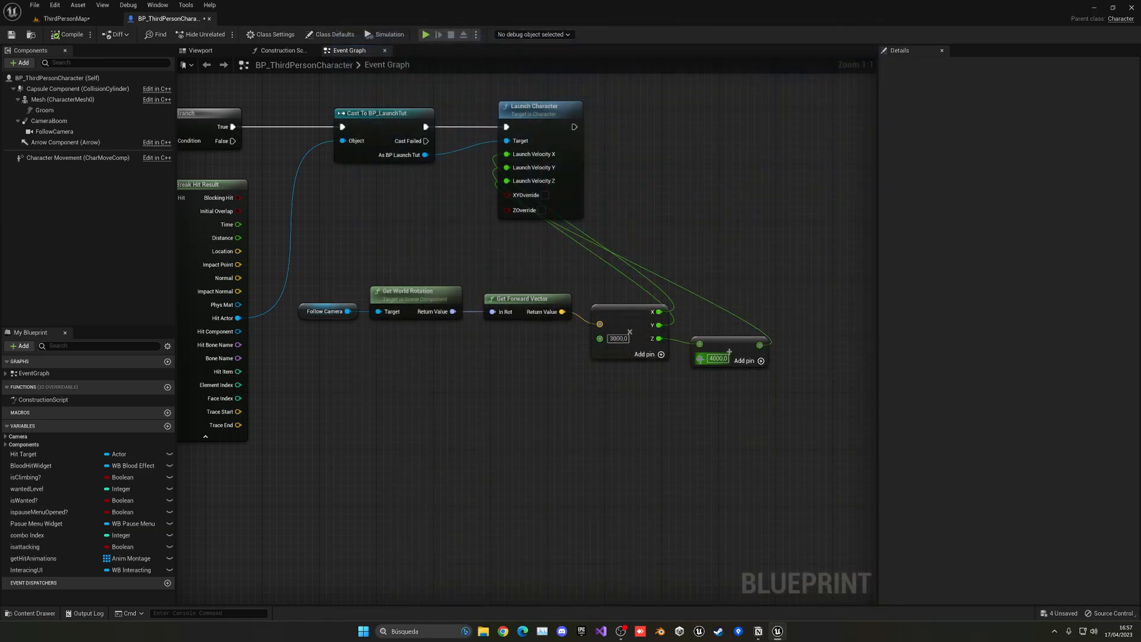
{"action": "mouse_move", "coordinate": [717, 358]}
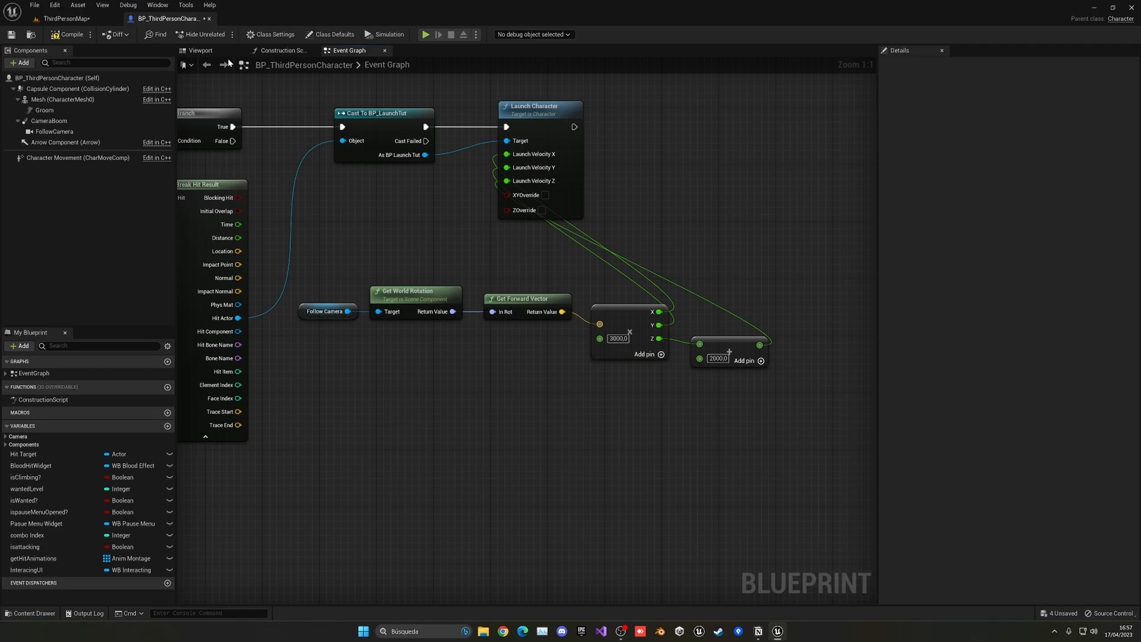
{"action": "left_click", "coordinate": [427, 34]}
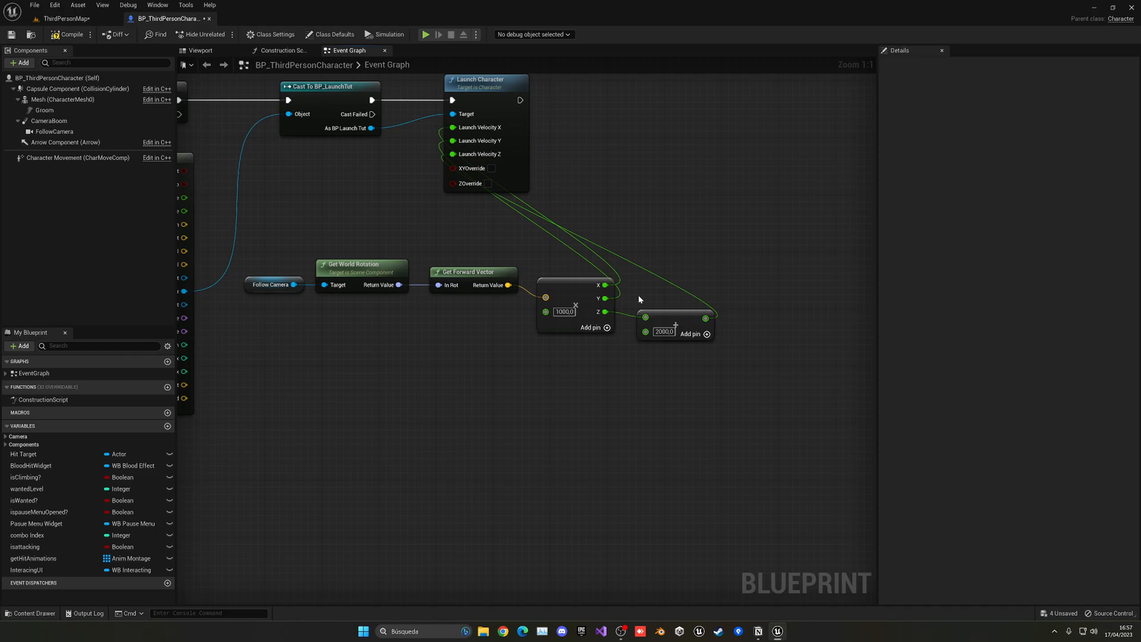
{"action": "left_click", "coordinate": [427, 35]}
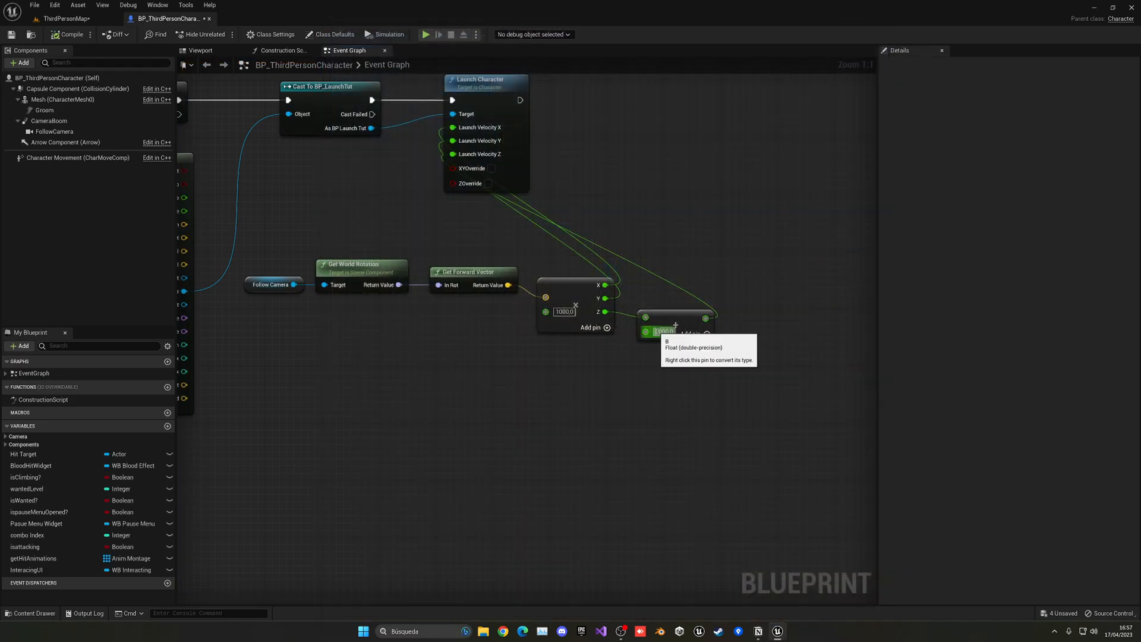
{"action": "mouse_move", "coordinate": [649, 353]}
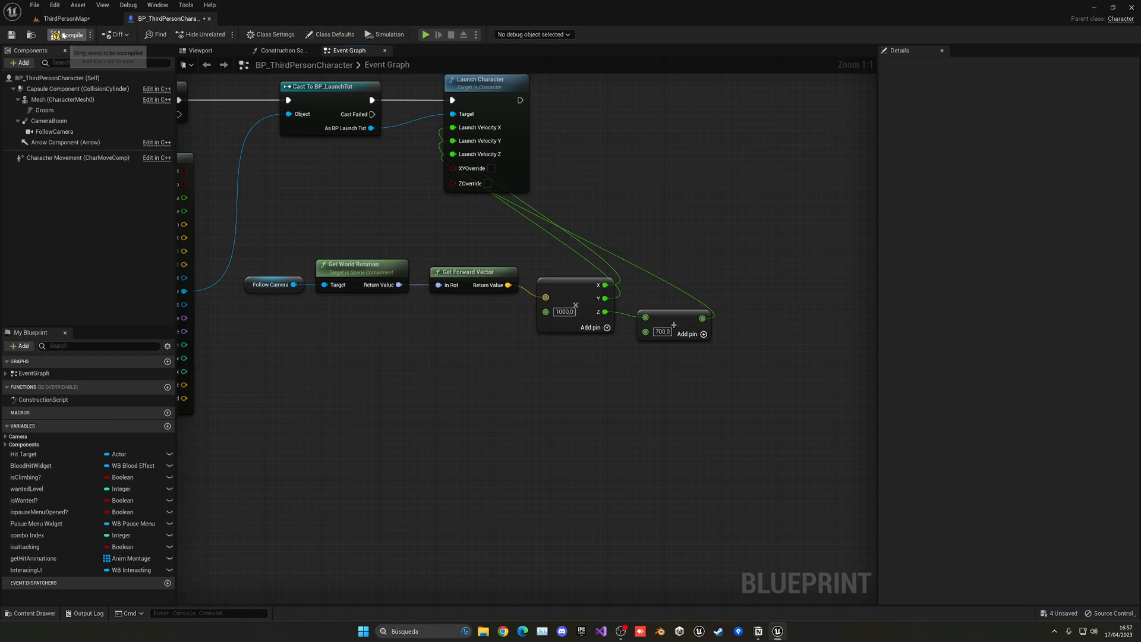
{"action": "left_click", "coordinate": [427, 35]}
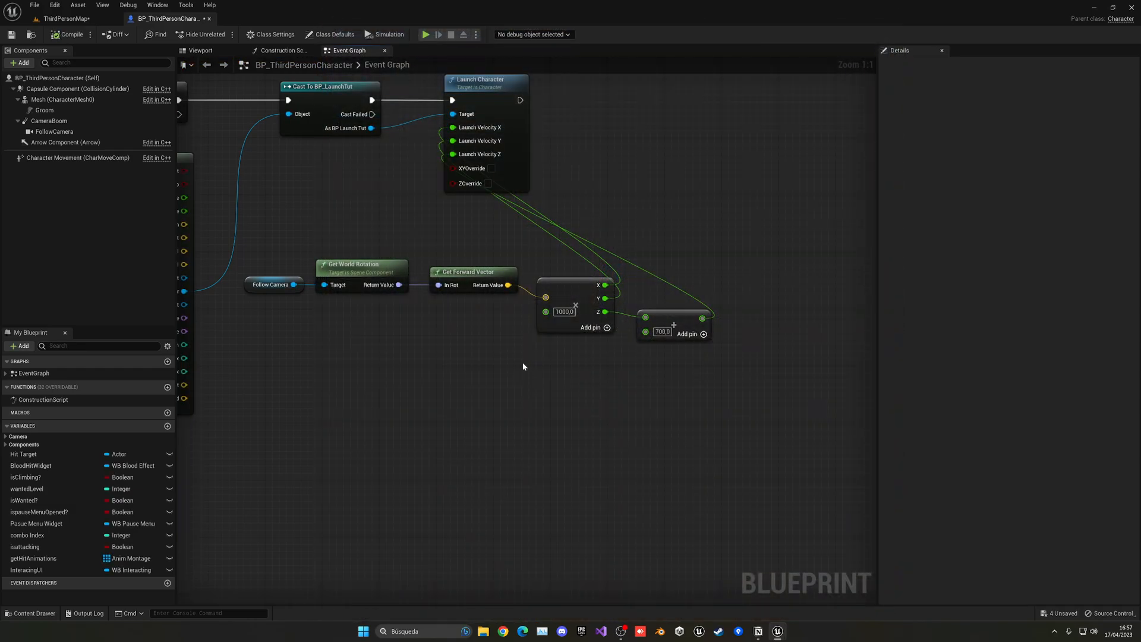
{"action": "mouse_move", "coordinate": [530, 272]}
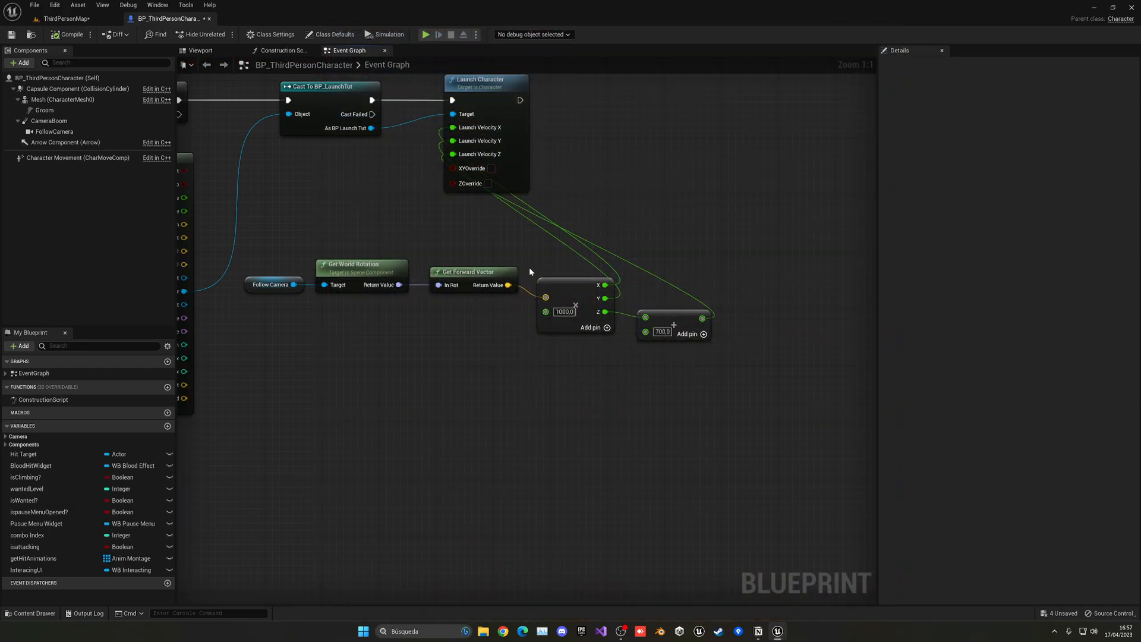
{"action": "mouse_move", "coordinate": [646, 310]}
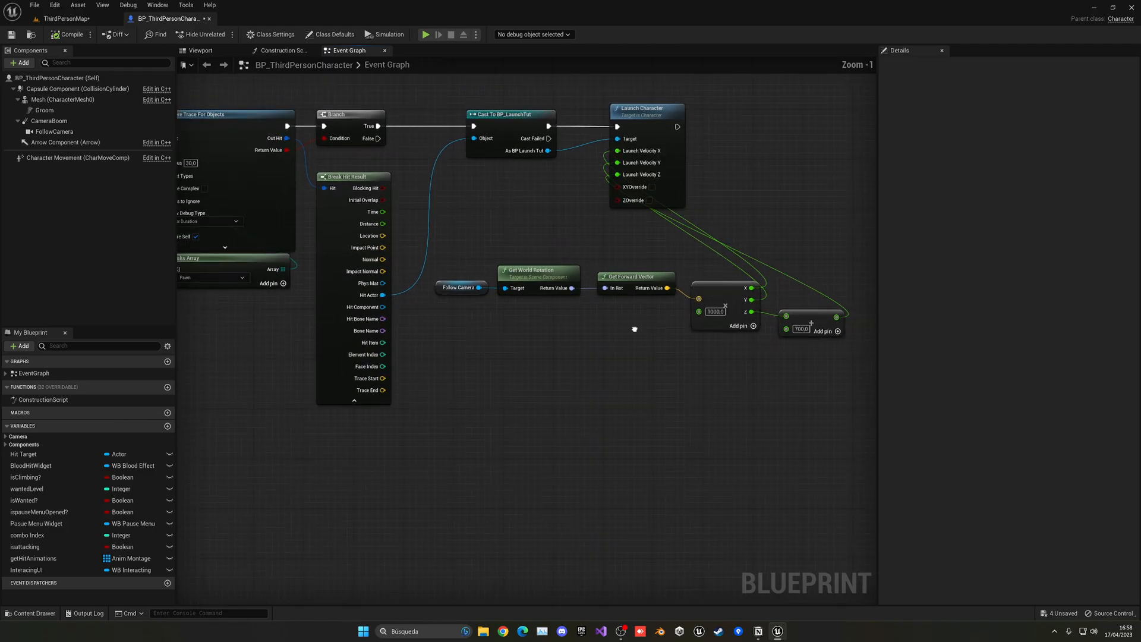
{"action": "scroll", "scroll_direction": "down", "scroll_amount": 3}
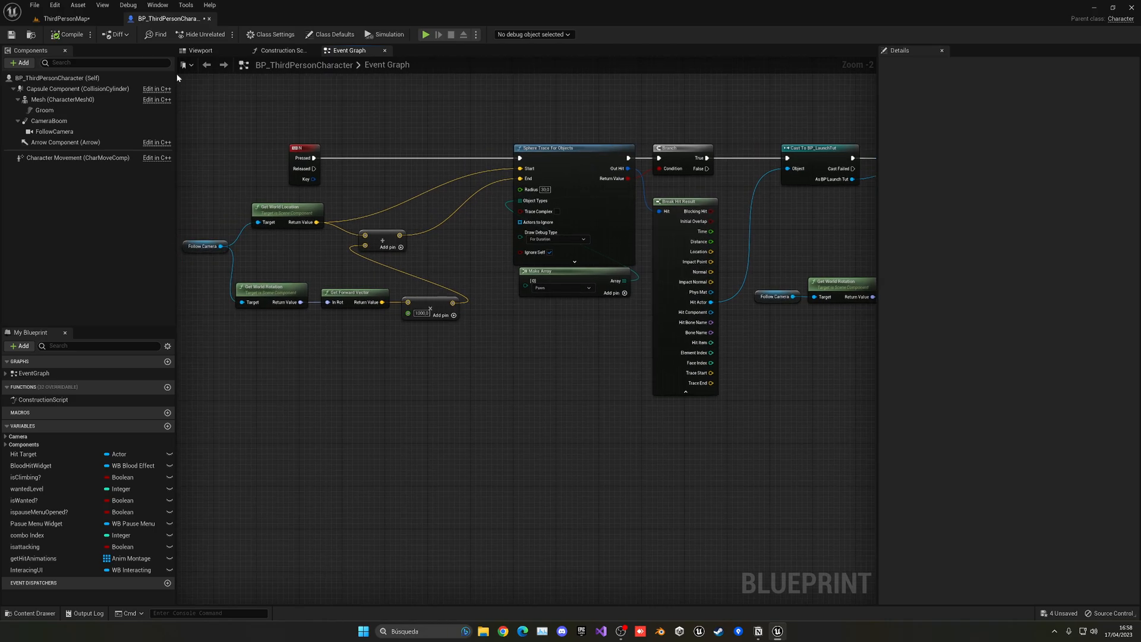
{"action": "left_click", "coordinate": [427, 34]}
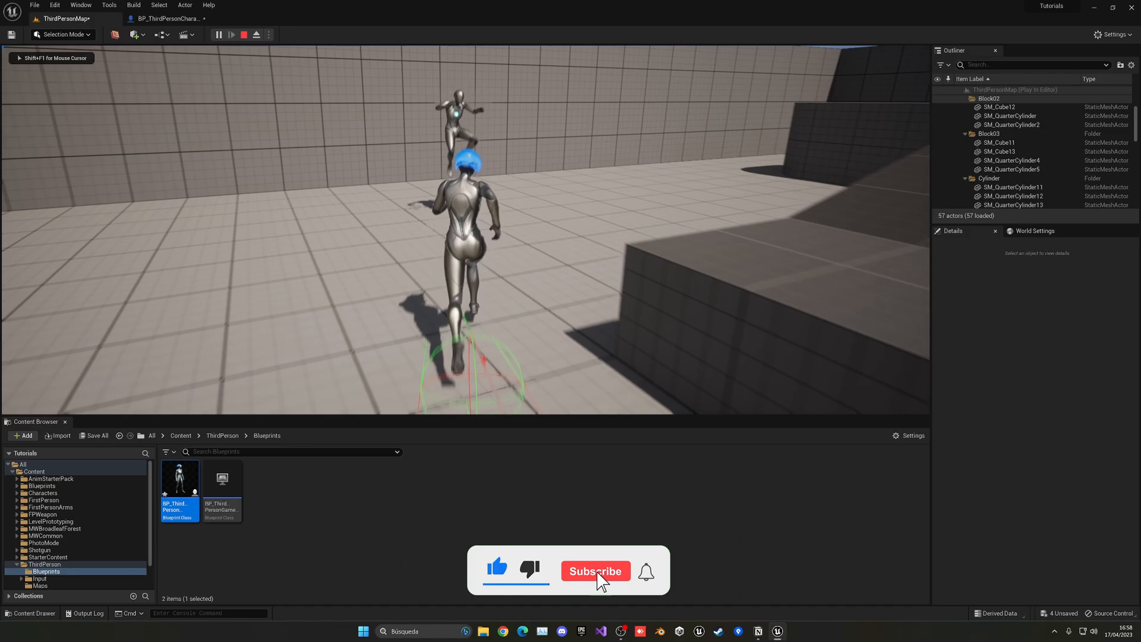
{"action": "left_click", "coordinate": [594, 571]}
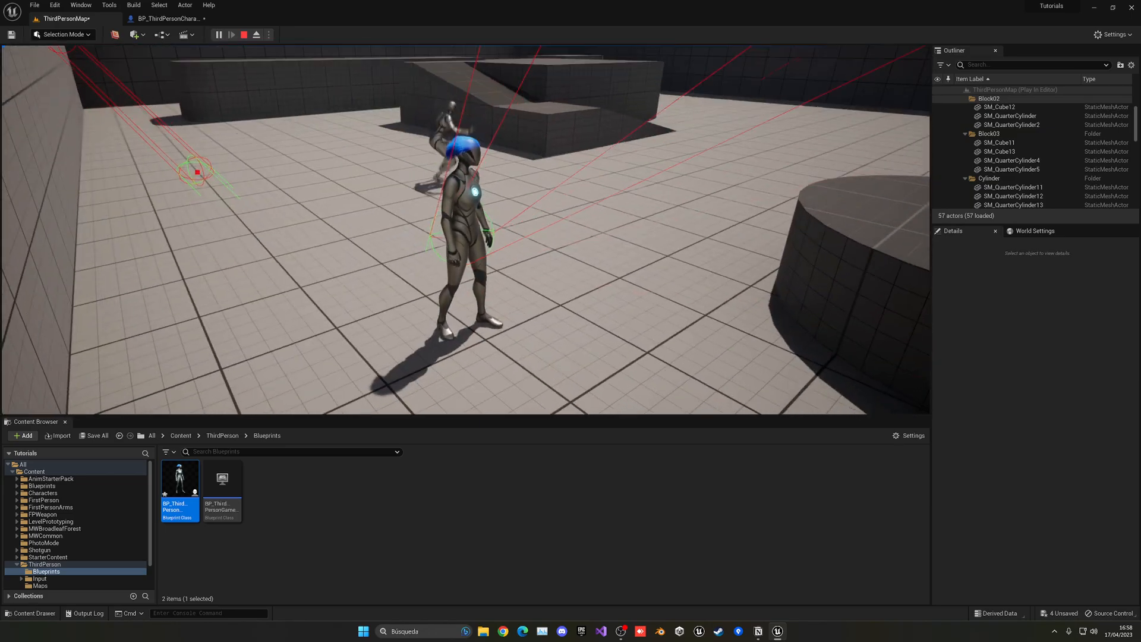
{"action": "double_click", "coordinate": [179, 481]}
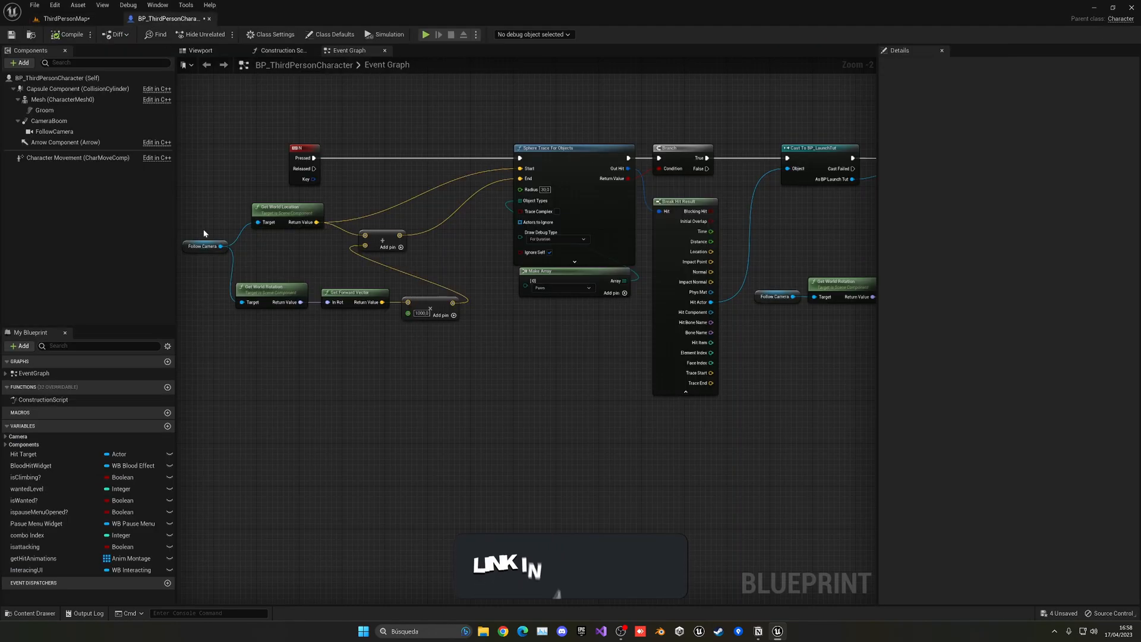
{"action": "left_click", "coordinate": [61, 99]}
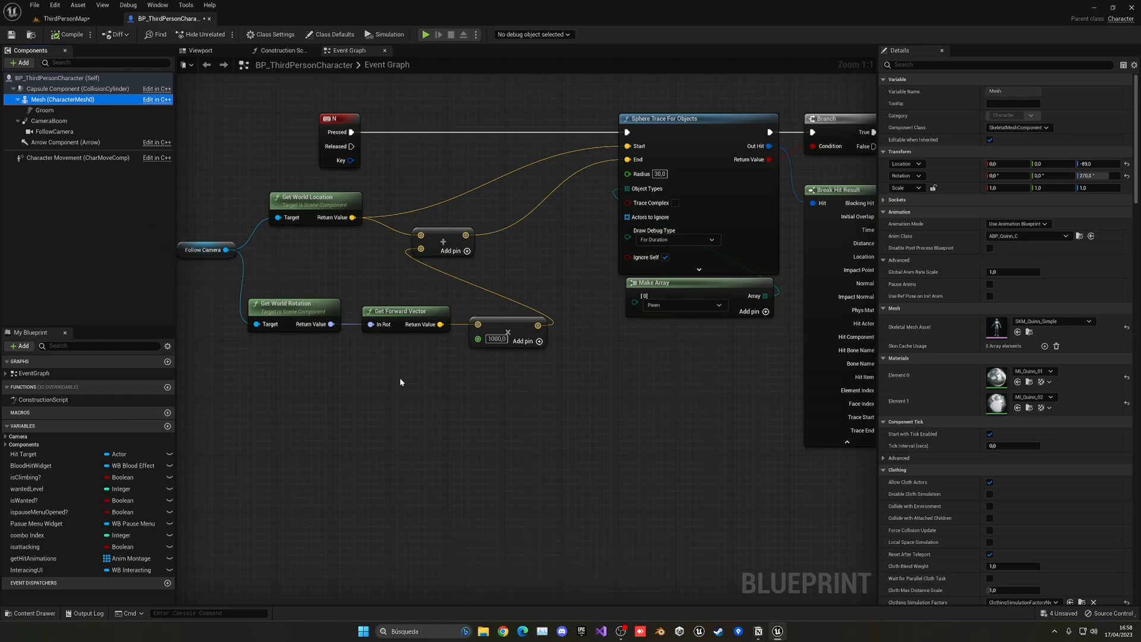
{"action": "scroll", "scroll_direction": "down", "scroll_amount": 3}
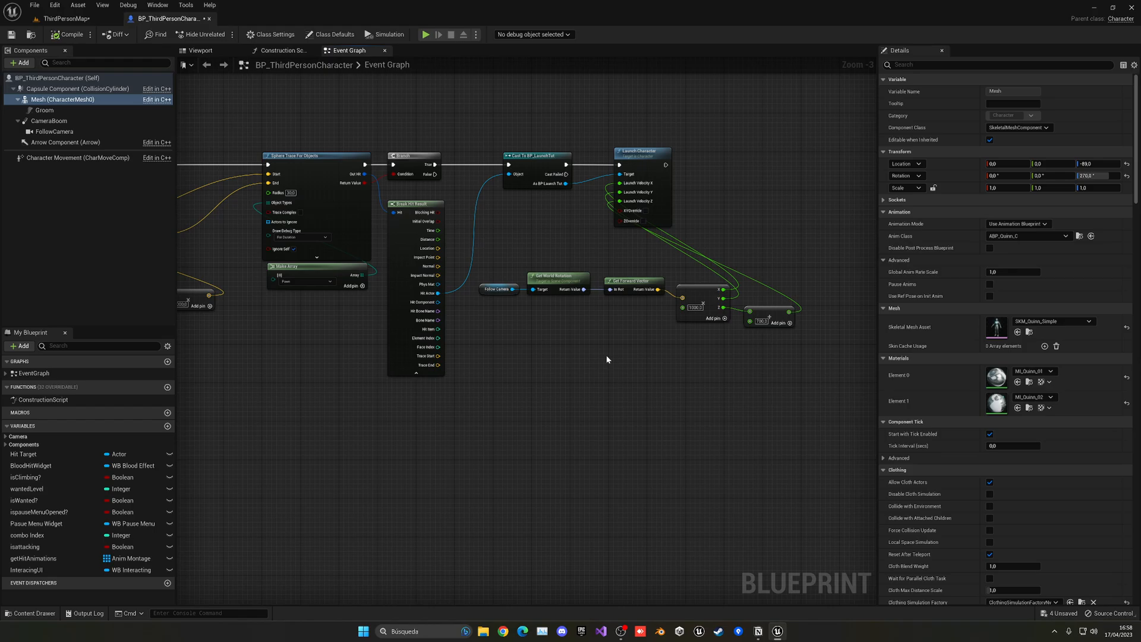
{"action": "mouse_move", "coordinate": [604, 356]}
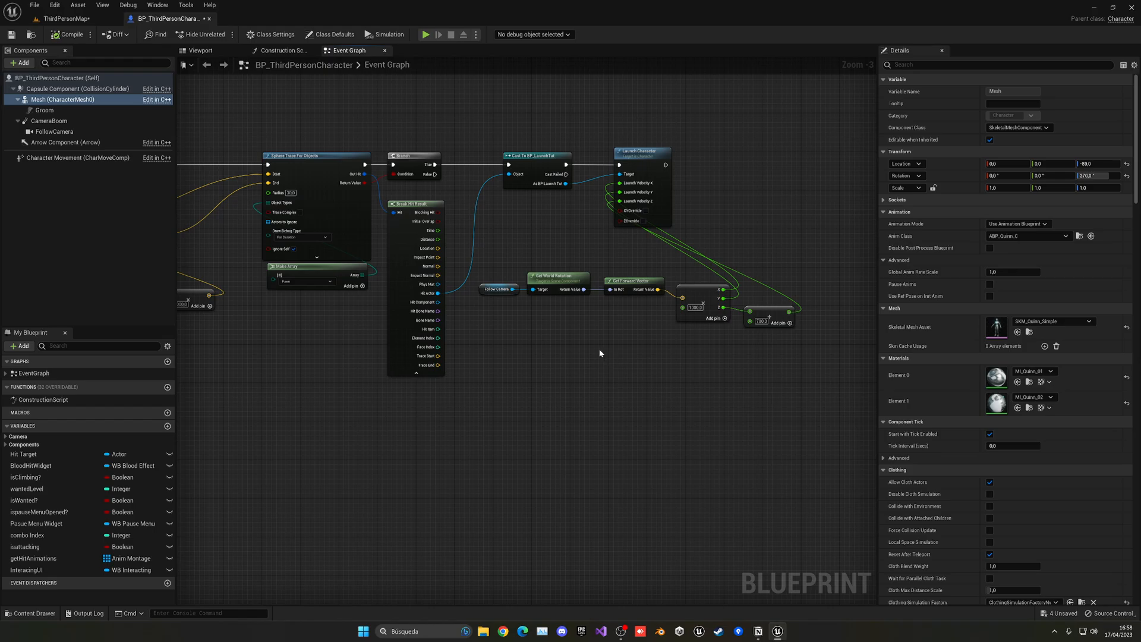
{"action": "mouse_move", "coordinate": [629, 607]}
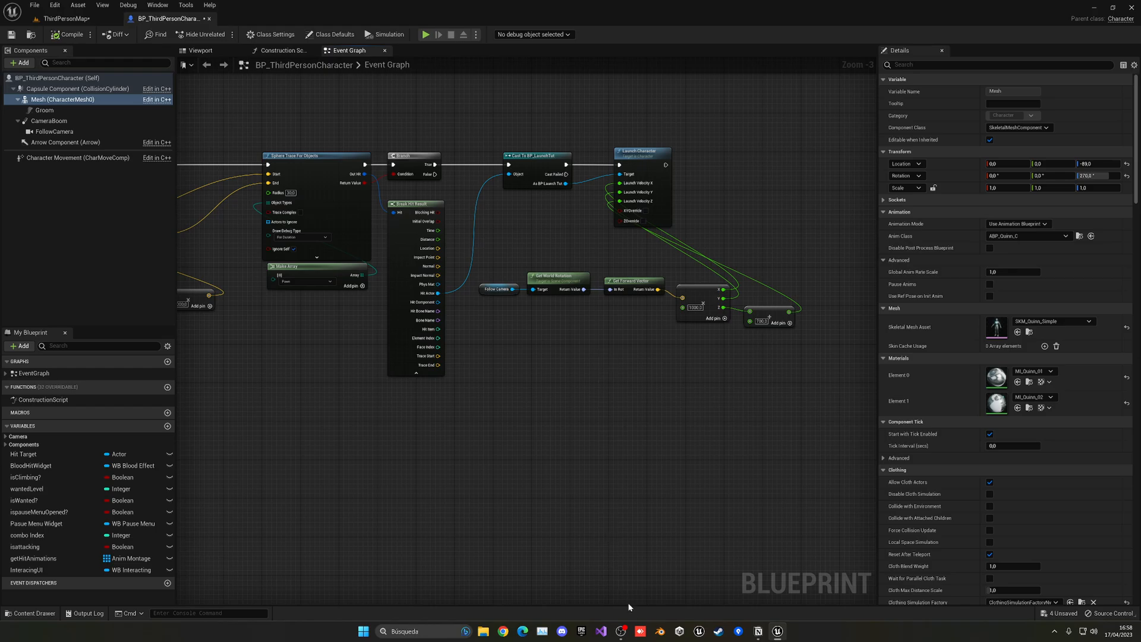